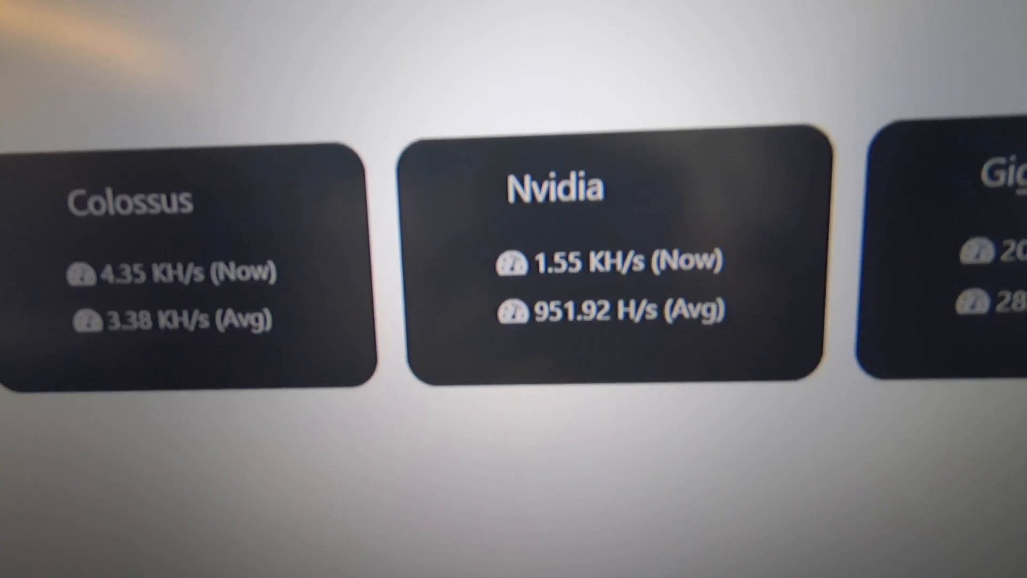
Step through the OC Tweaker CPU settings: manual mode, 3900 MHz, 1.00000 V
scroll("down", 3)
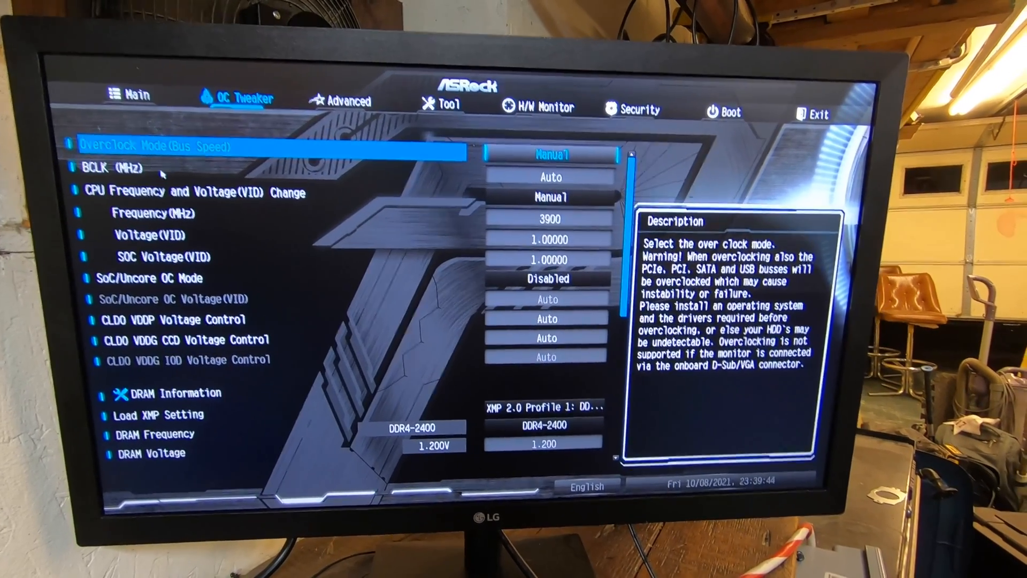
key("down")
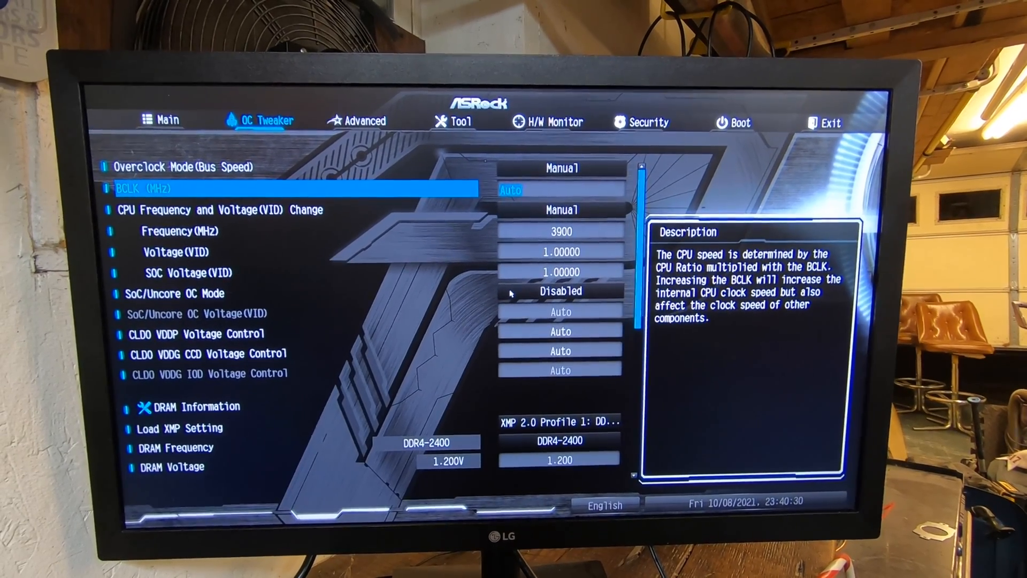
key("Down")
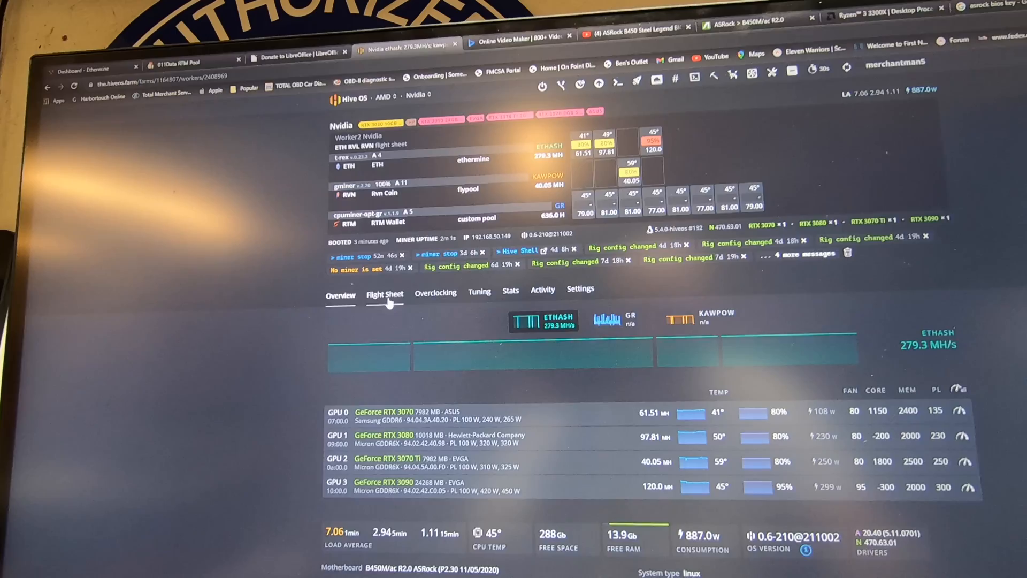
Open the Nvidia worker's ETH RVL RVN flight sheet for editing
left_click(385, 289)
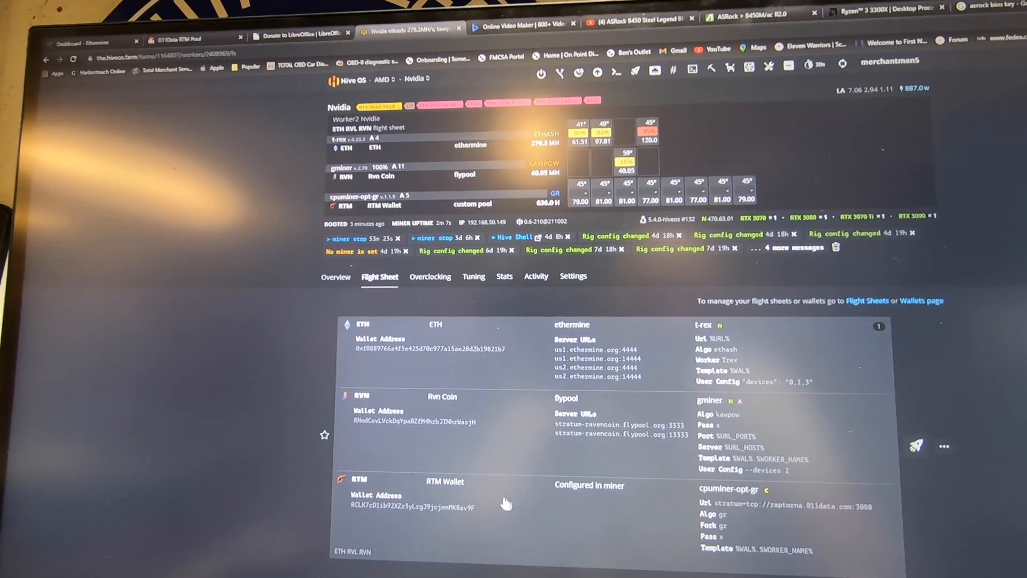
left_click(943, 446)
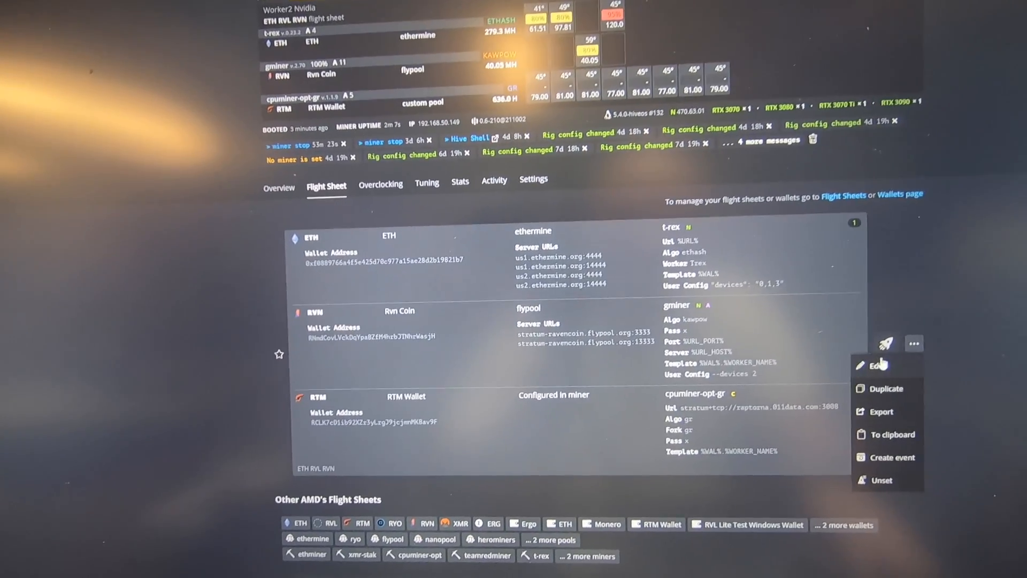
left_click(878, 365)
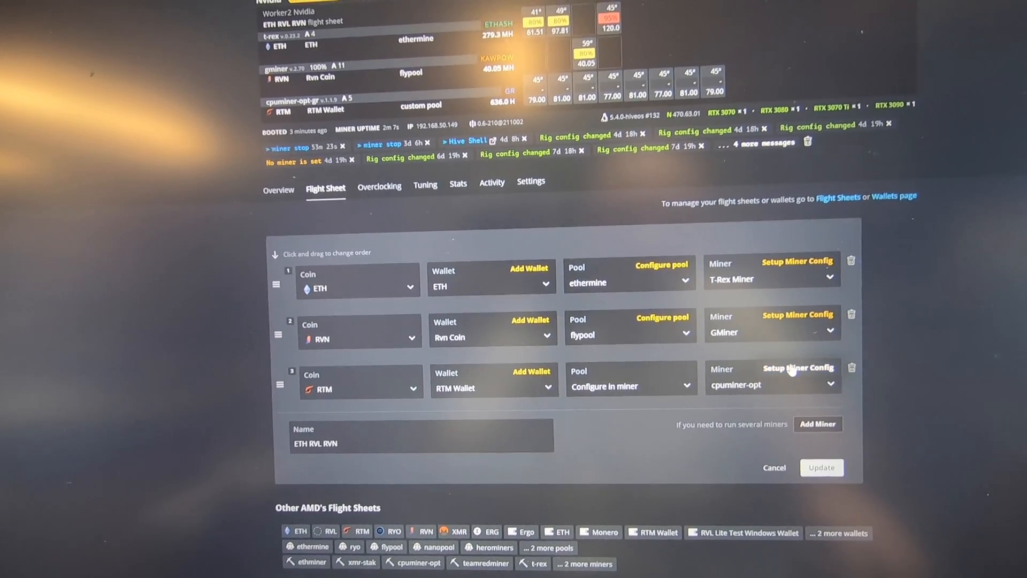
Paste "force-tune":true into the cpuminer-opt config override and apply the changes
left_click(797, 367)
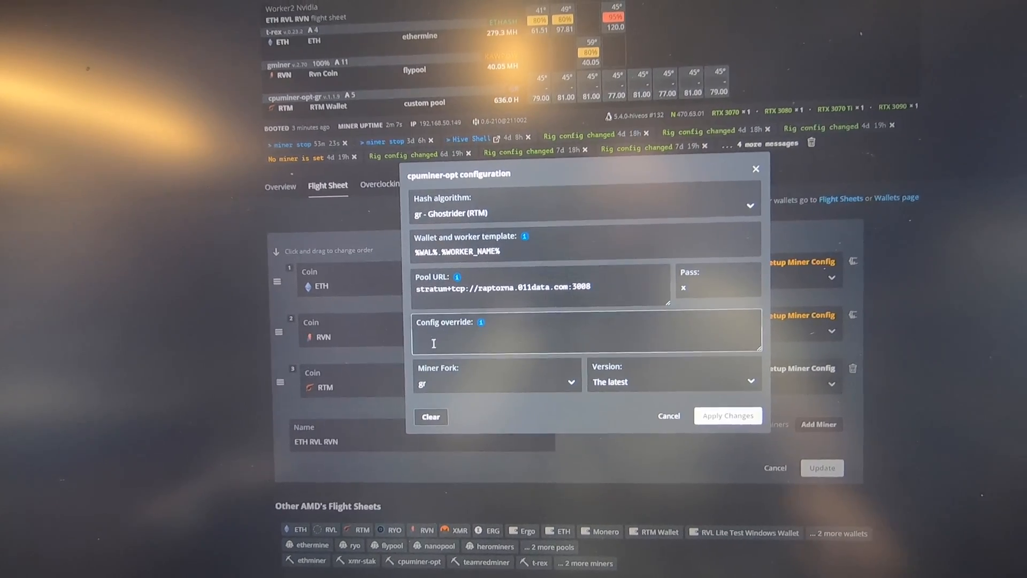
right_click(433, 343)
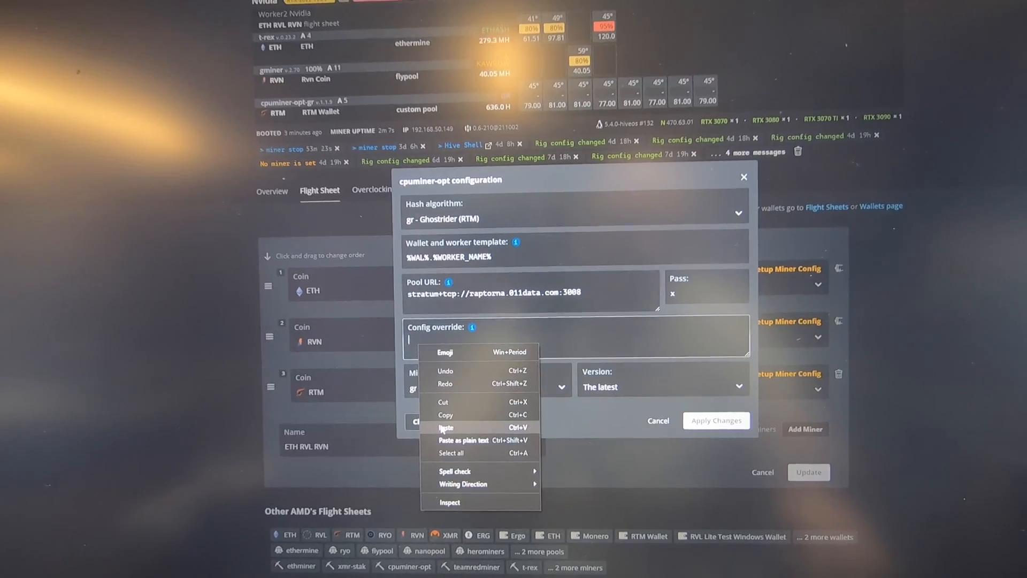
left_click(446, 427)
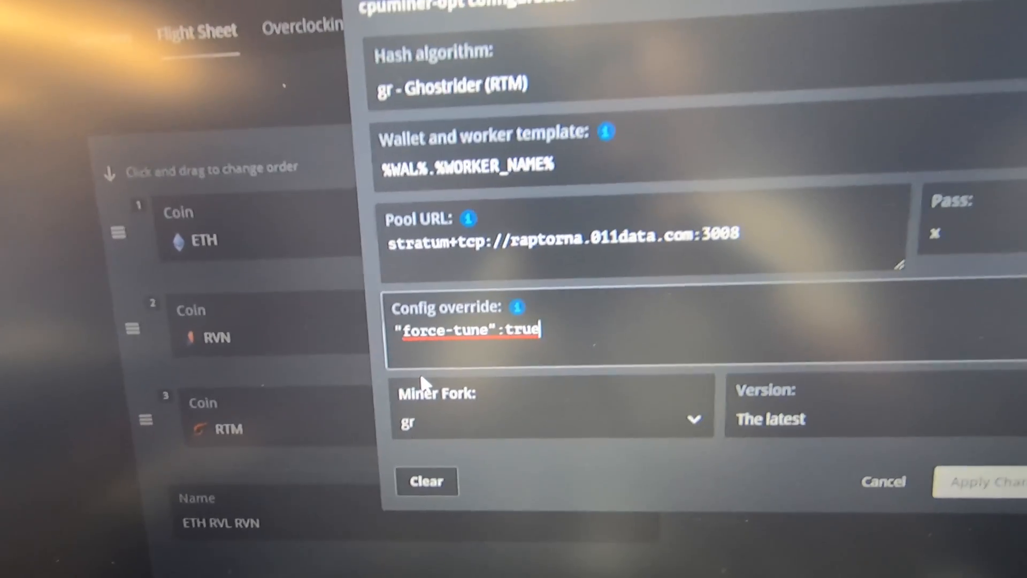
scroll("down", 3)
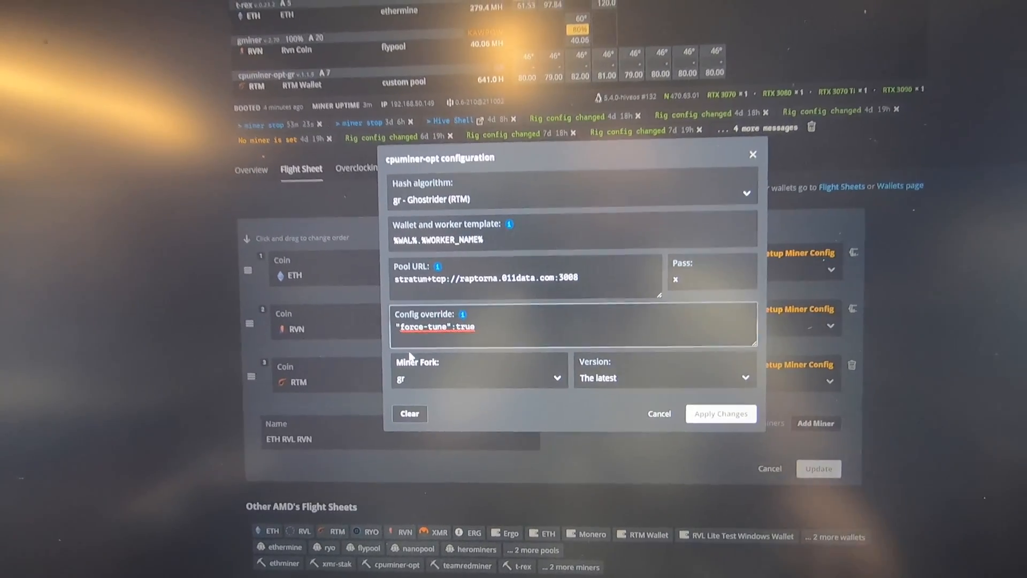
left_click(720, 414)
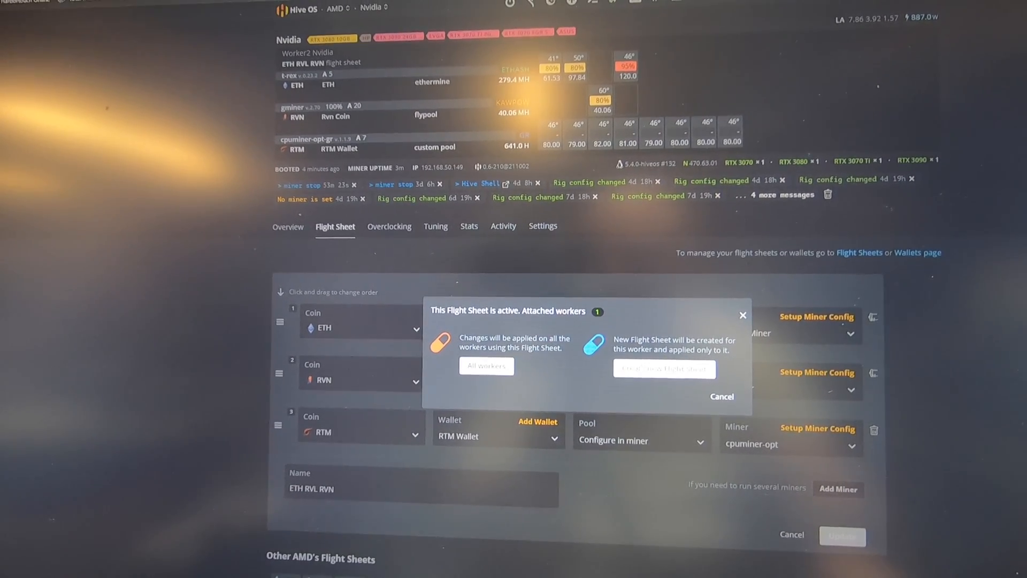
Apply the force-tune flight sheet to all workers and watch the miners restart
left_click(663, 368)
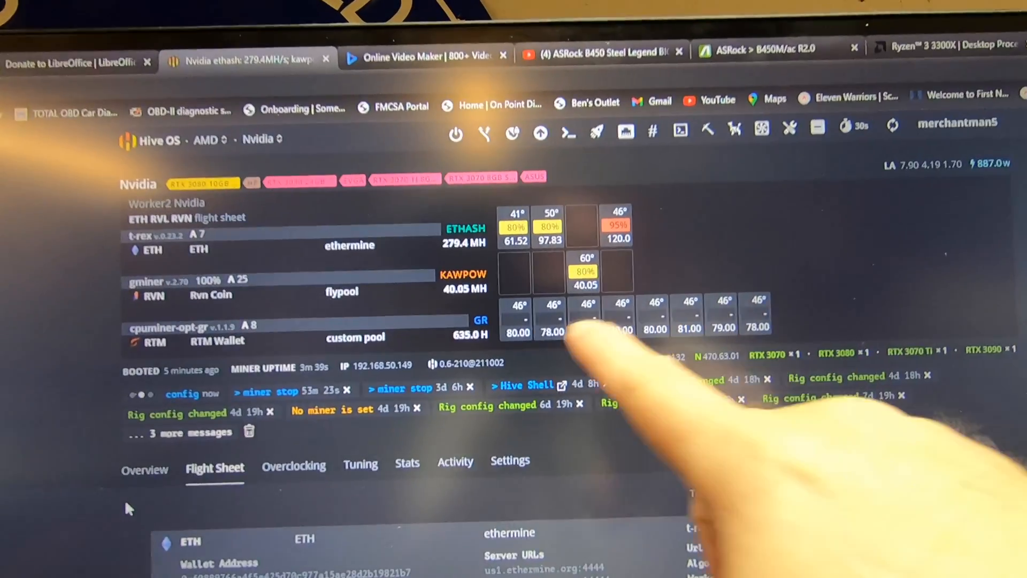
scroll("down", 3)
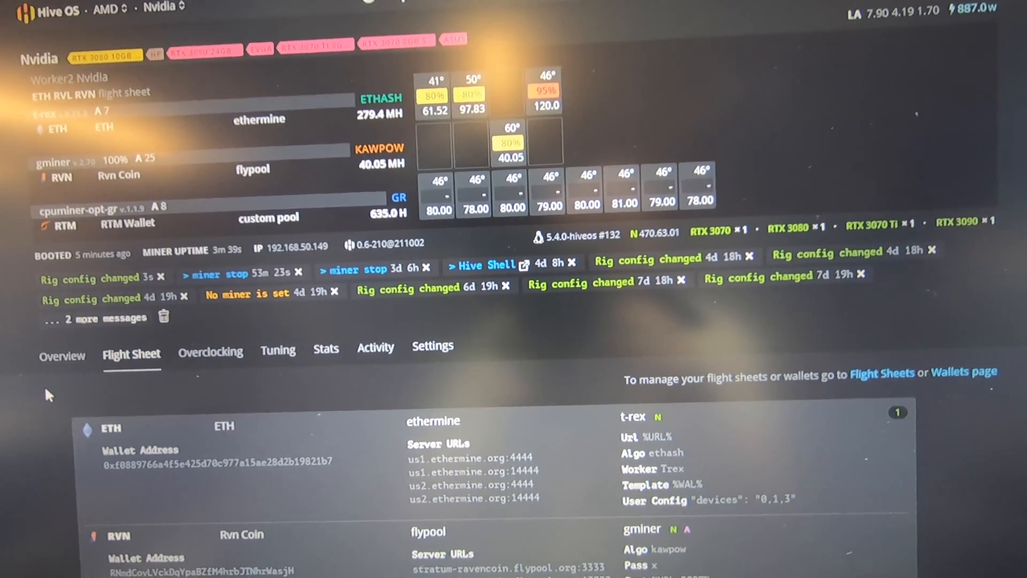
scroll("down", 3)
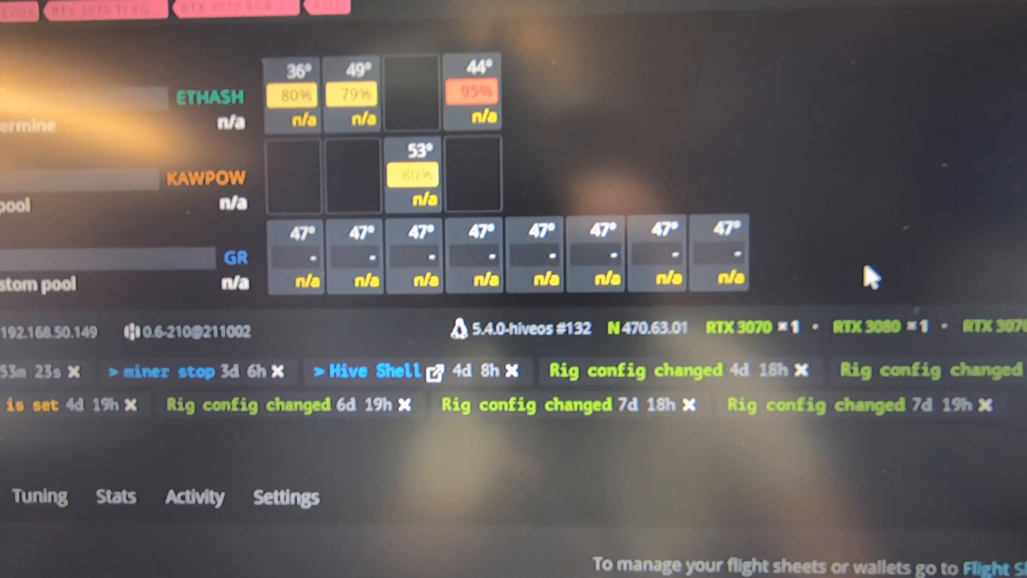
scroll("down", 3)
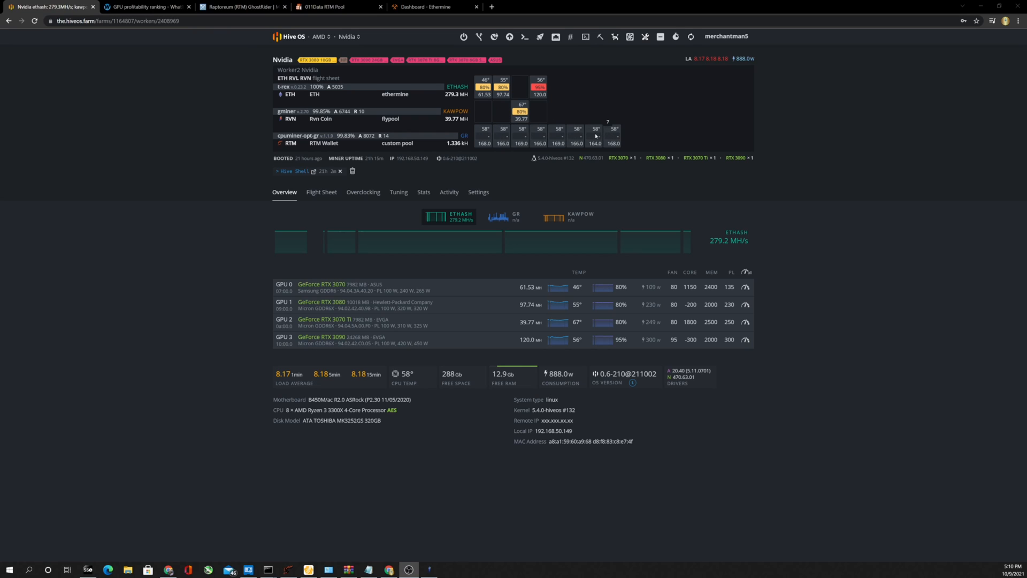
mouse_move(480, 151)
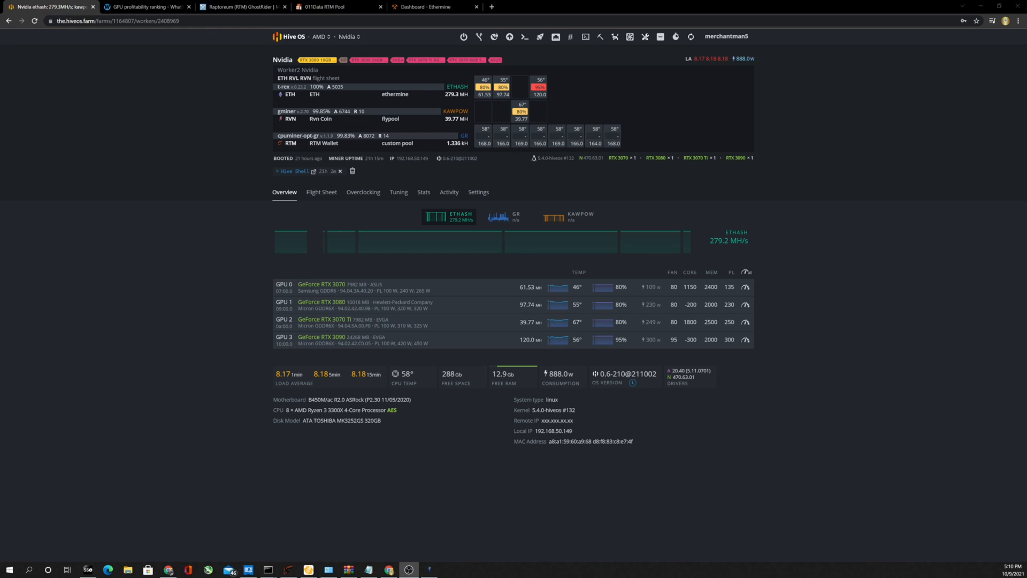
mouse_move(449, 150)
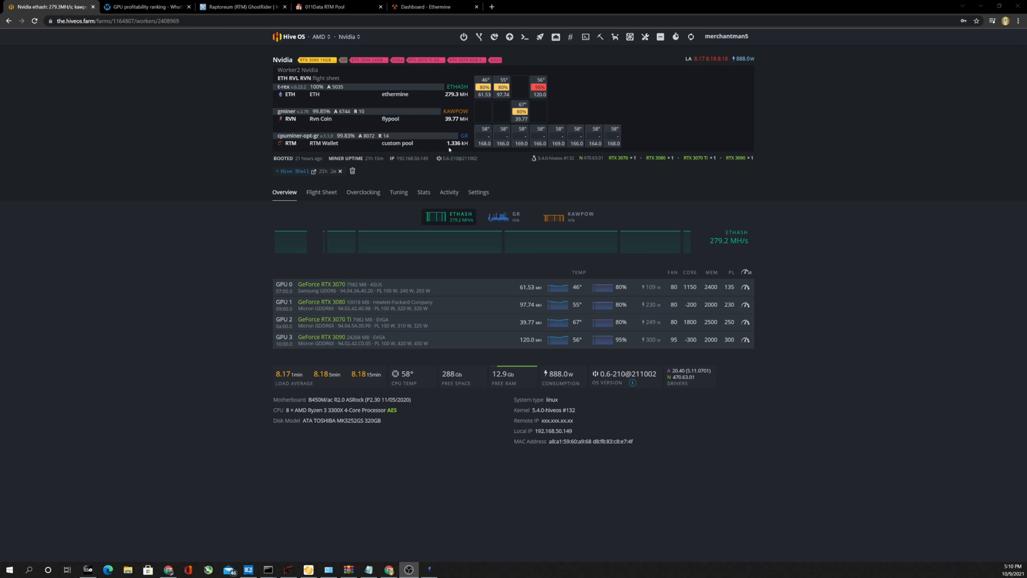
mouse_move(473, 143)
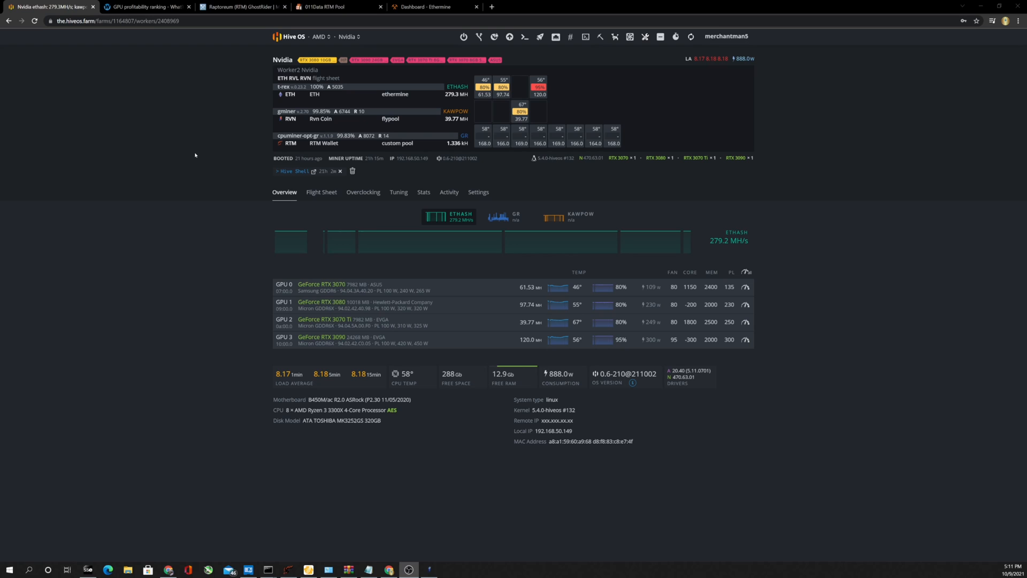
mouse_move(218, 109)
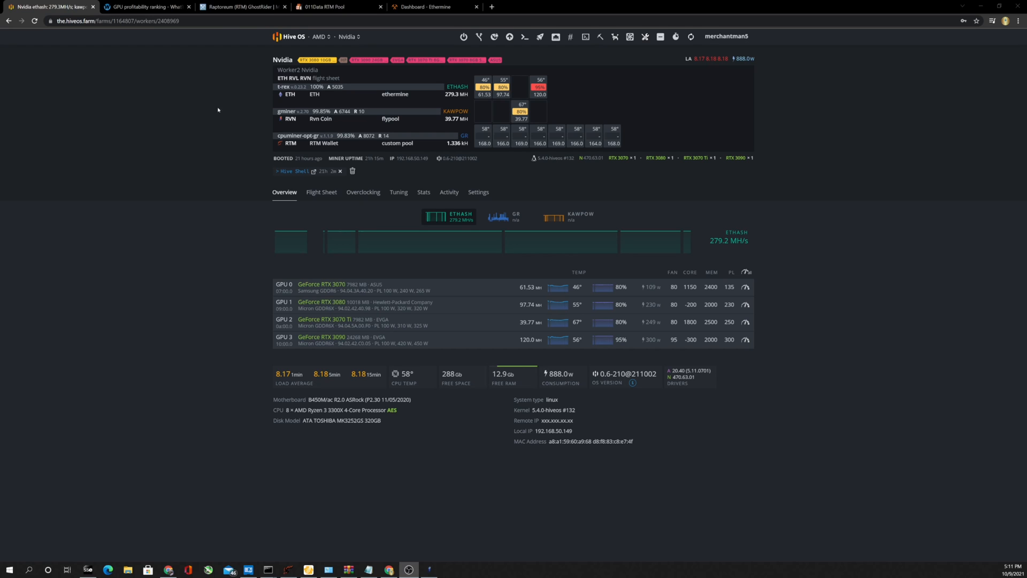
left_click(338, 6)
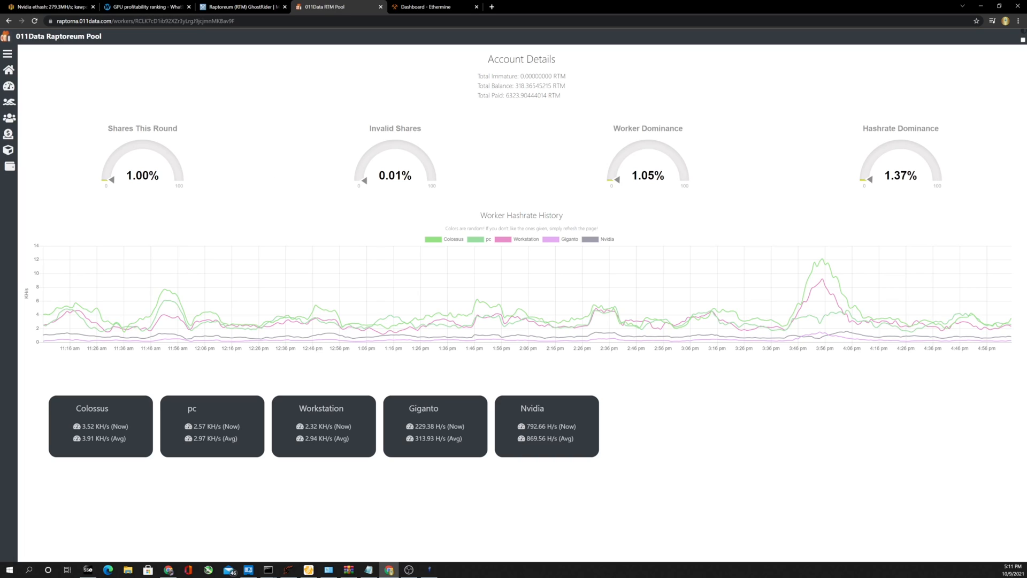
mouse_move(197, 80)
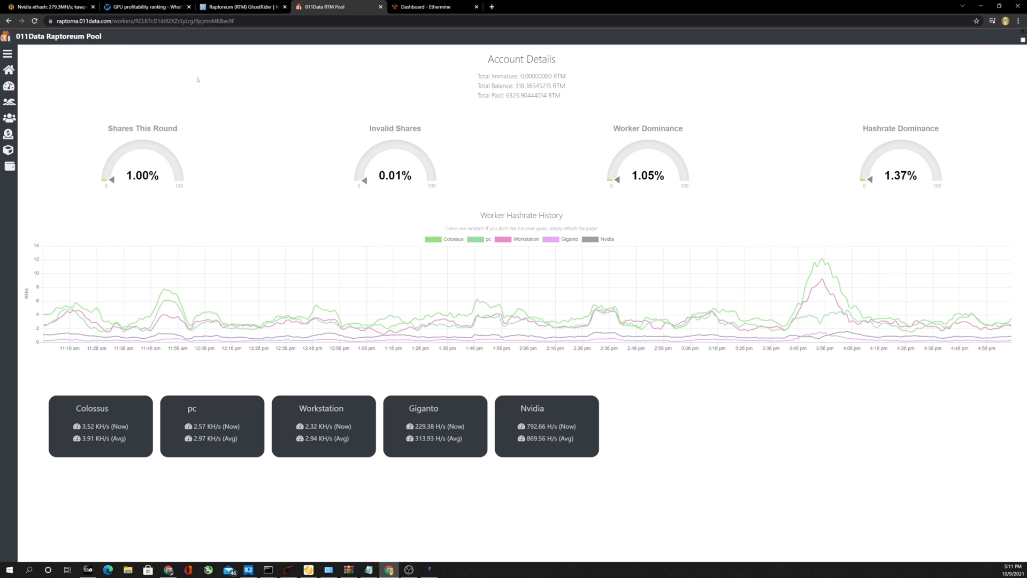
mouse_move(429, 136)
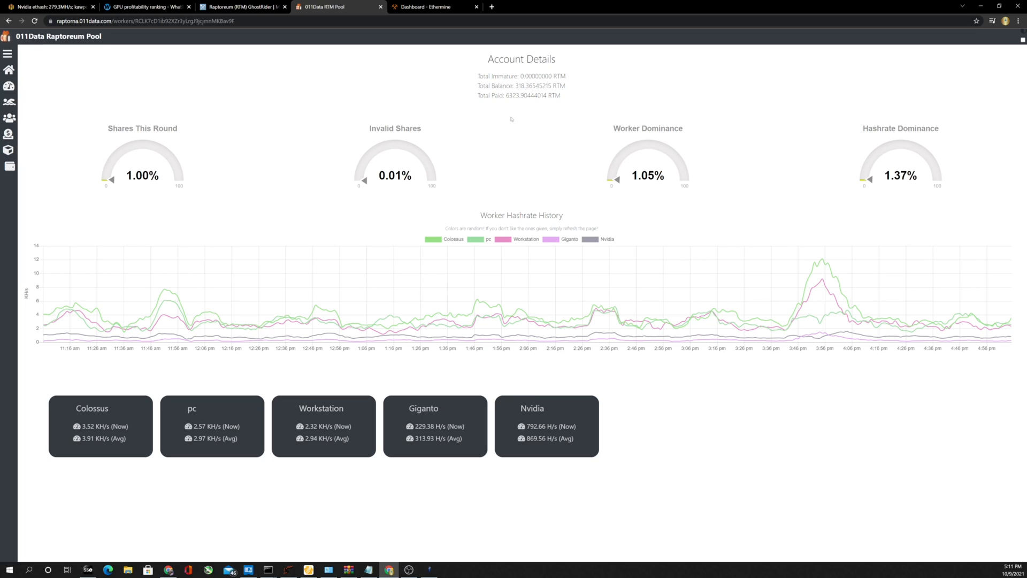
mouse_move(285, 169)
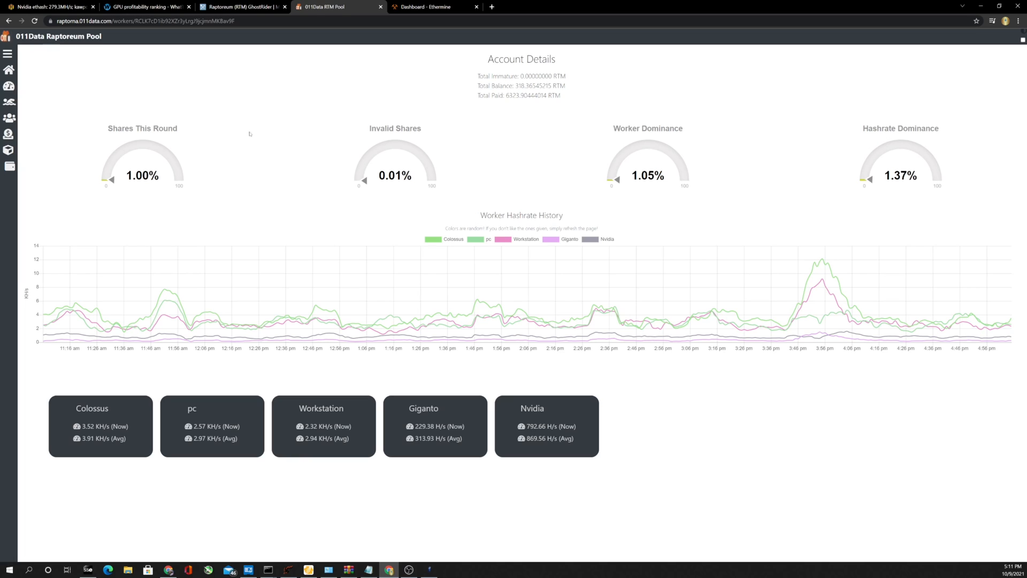
mouse_move(336, 181)
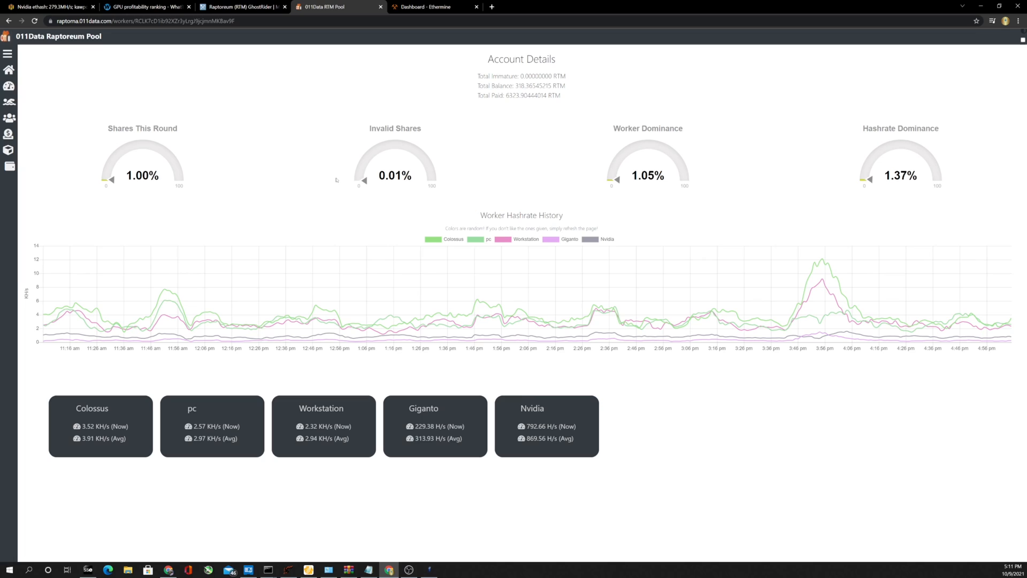
mouse_move(284, 131)
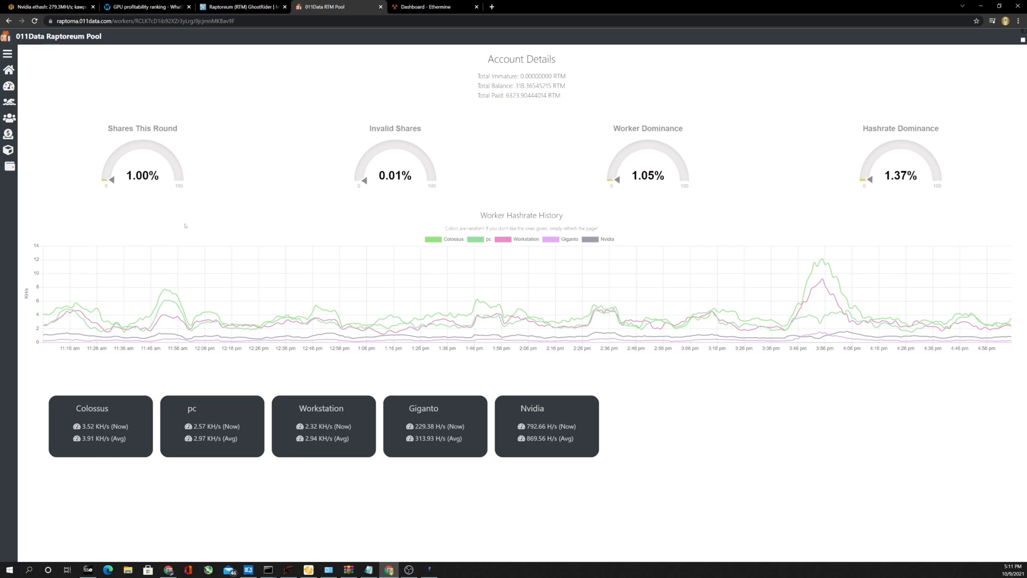
mouse_move(345, 278)
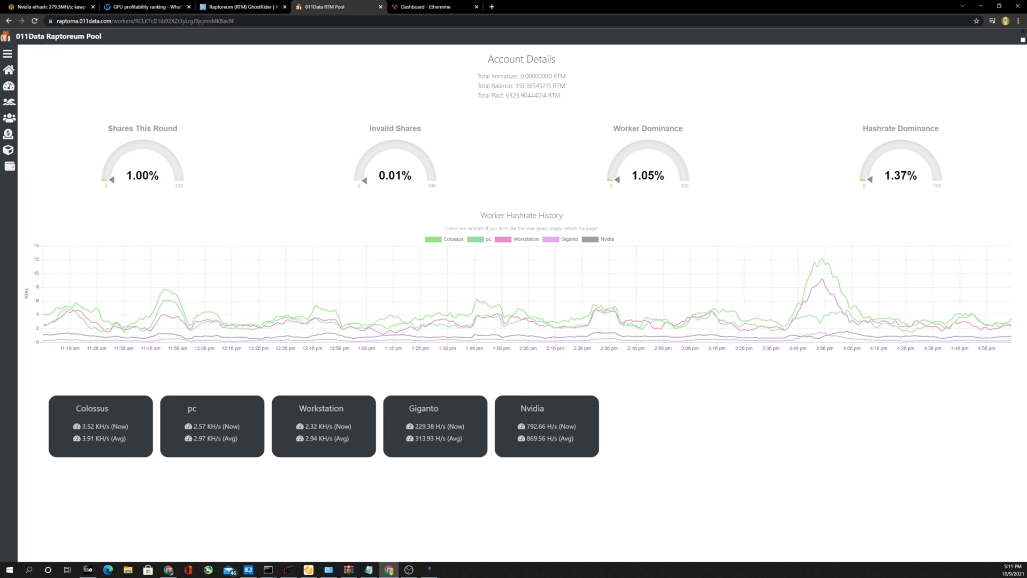
mouse_move(513, 446)
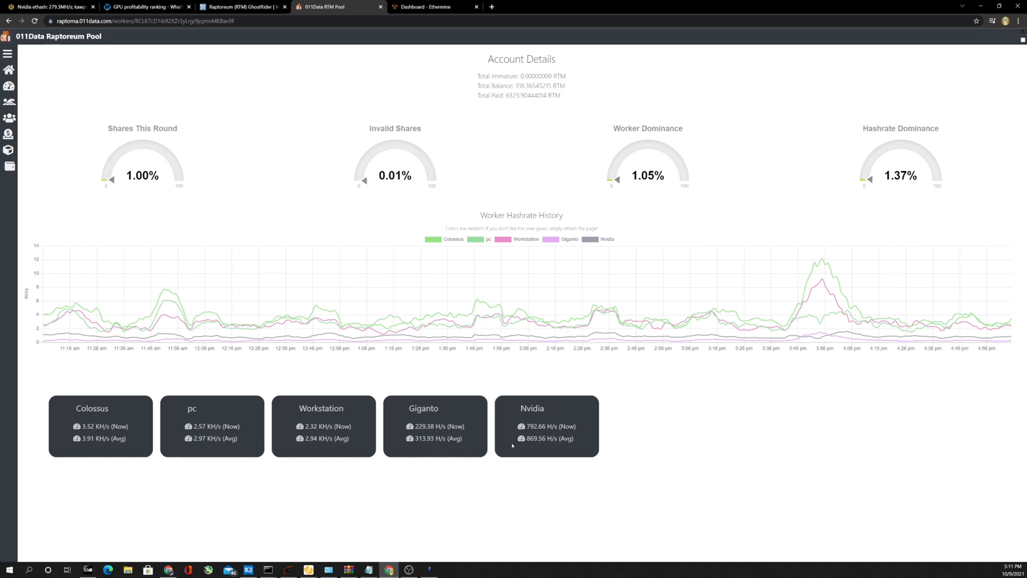
mouse_move(544, 446)
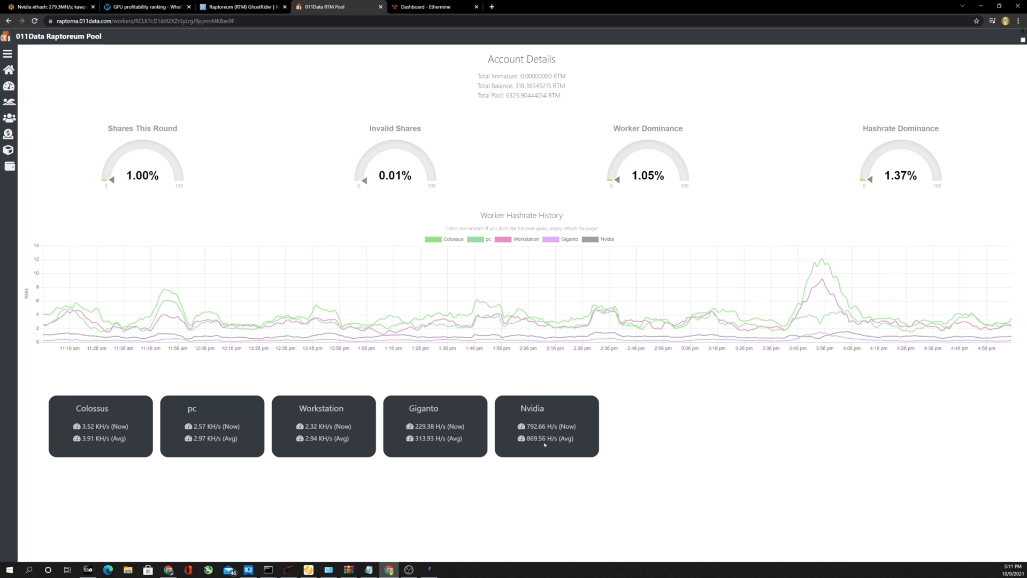
mouse_move(593, 430)
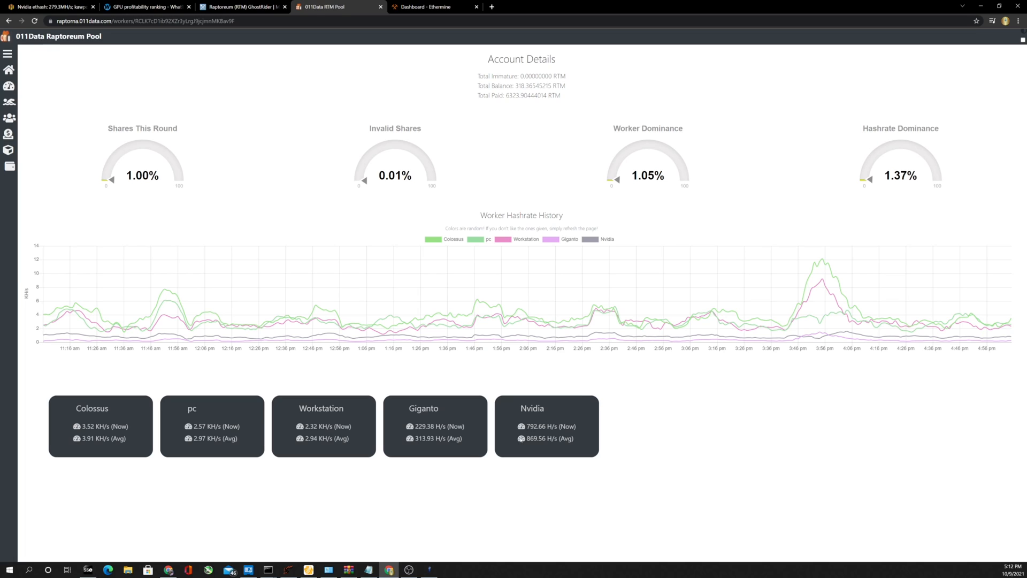
mouse_move(615, 400)
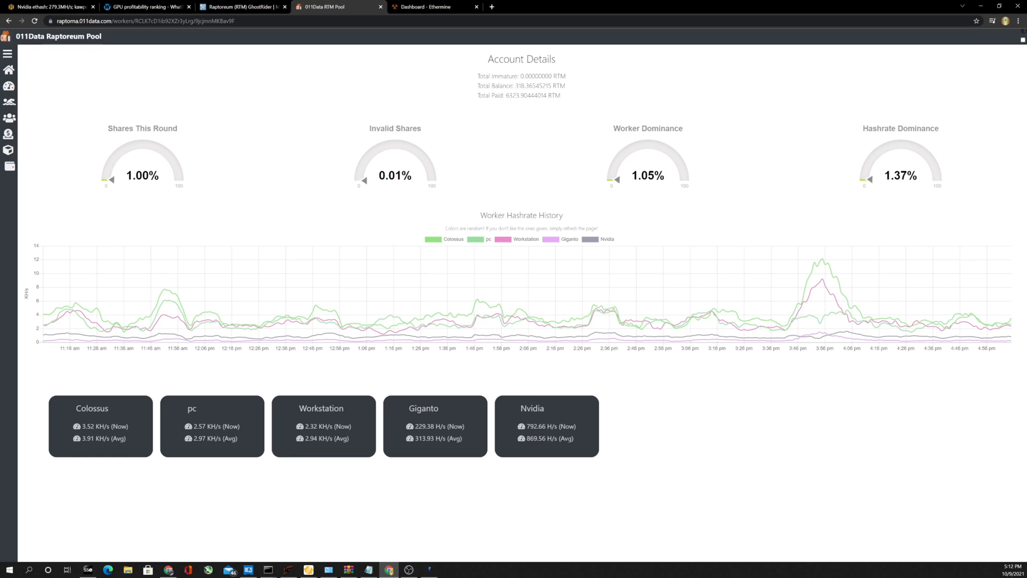
mouse_move(571, 418)
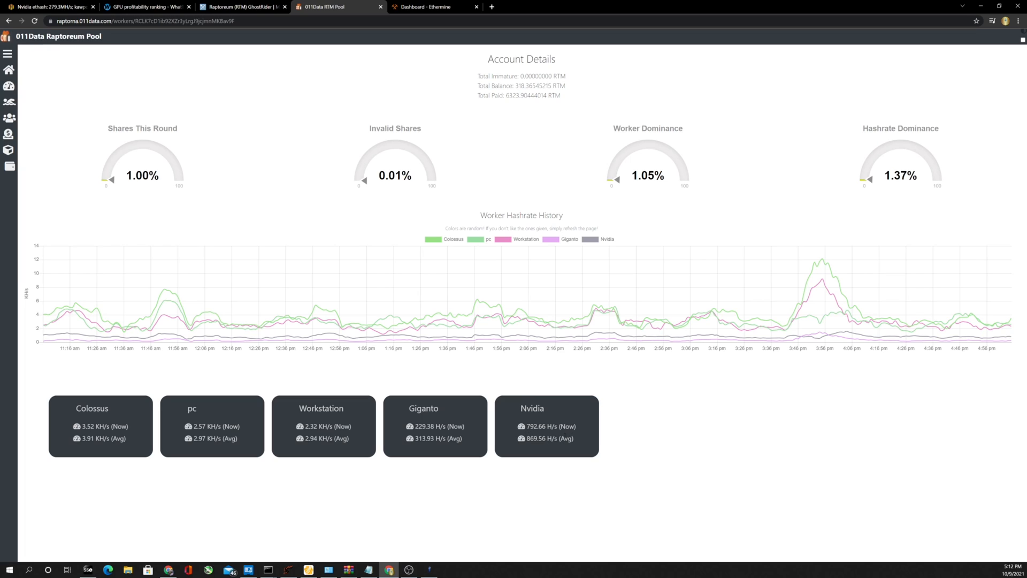
mouse_move(519, 443)
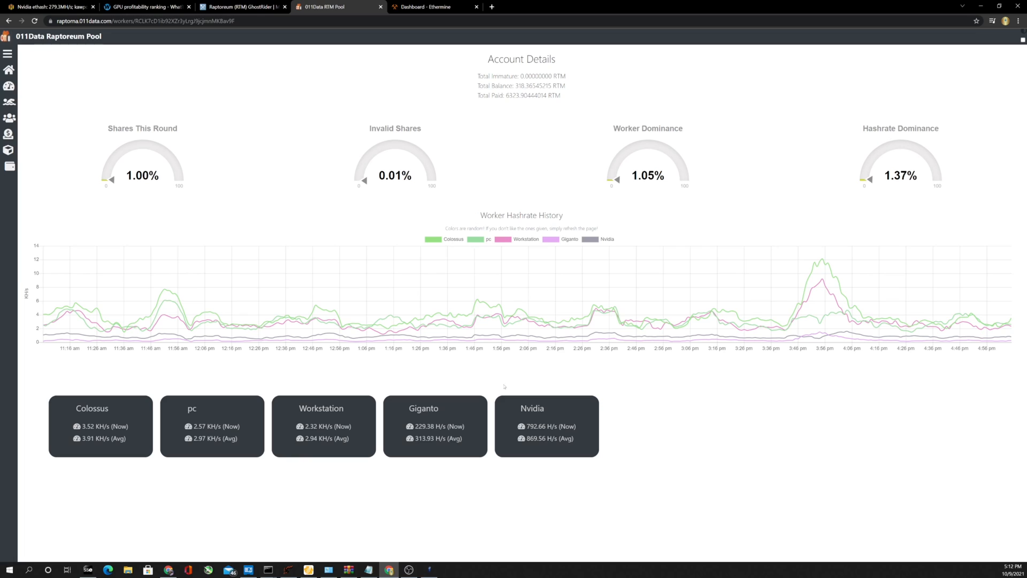
mouse_move(599, 406)
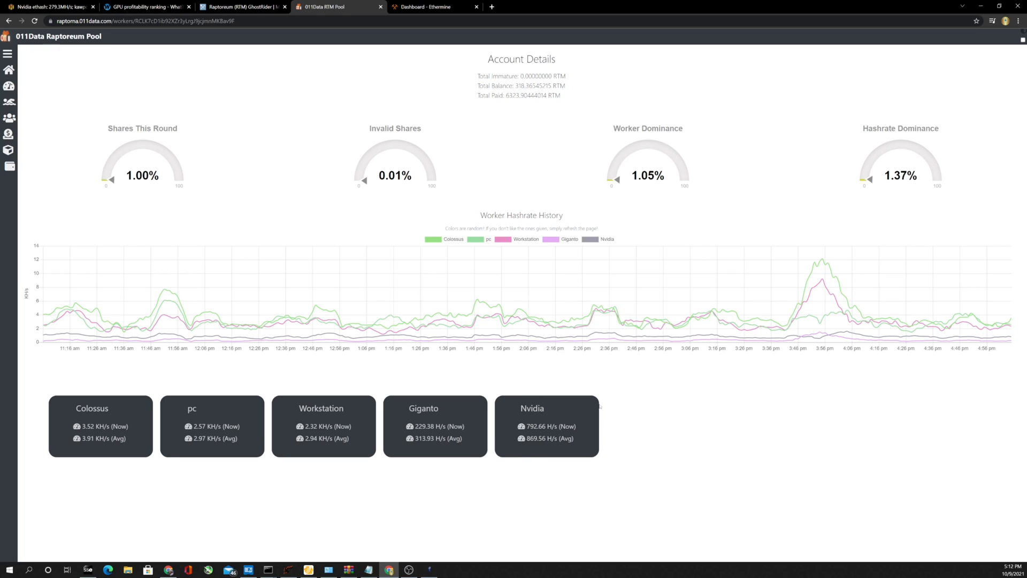
mouse_move(543, 433)
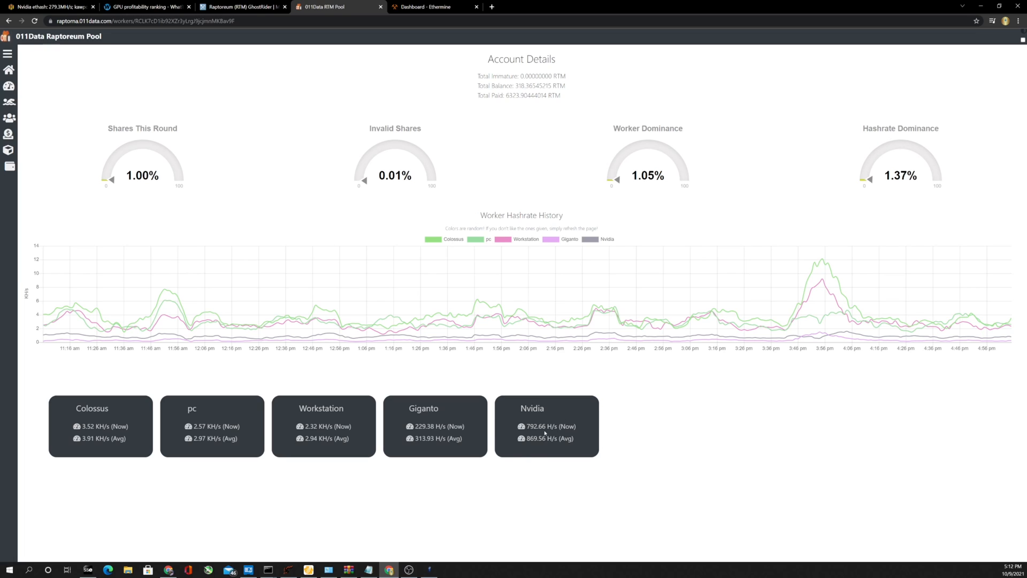
mouse_move(293, 166)
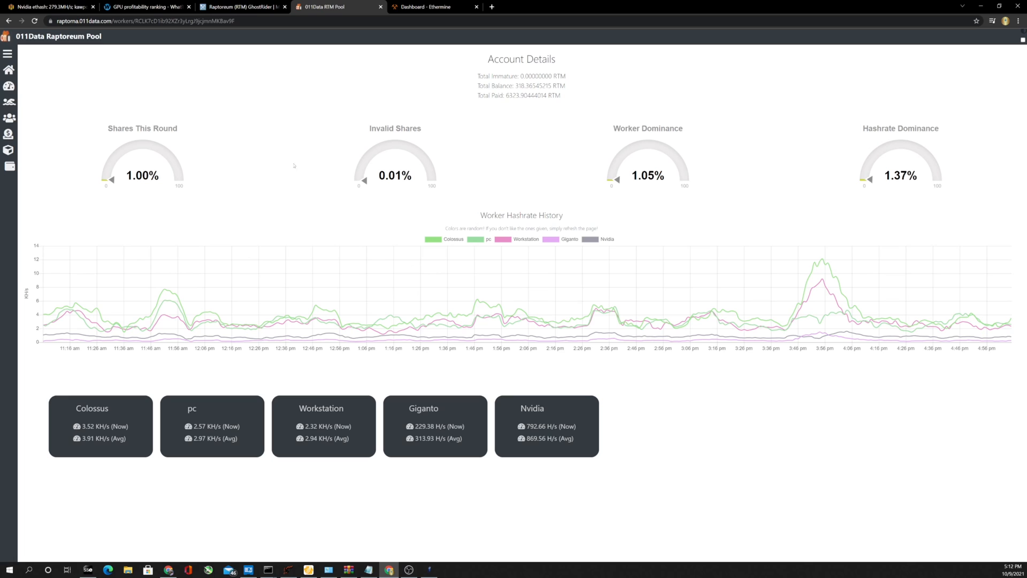
Move from the Hive OS tab to WhatToMine, with RTX 3090 leading at $7.54/day
left_click(49, 6)
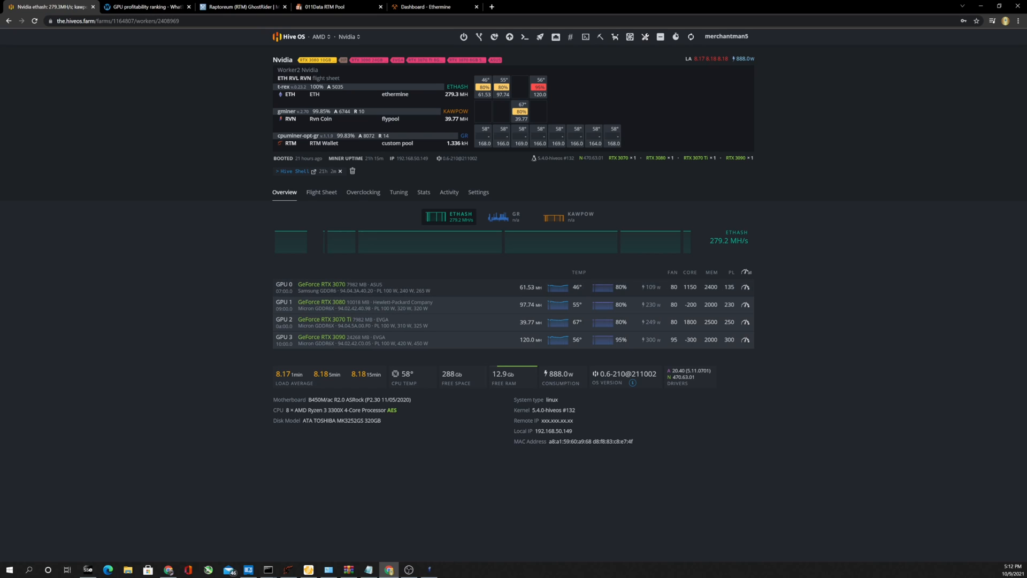
mouse_move(293, 289)
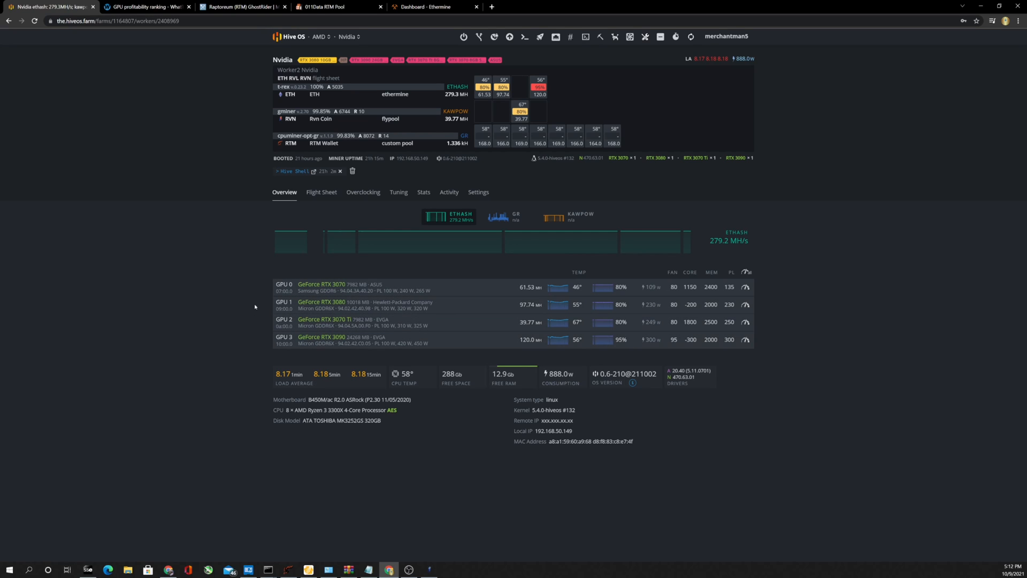
mouse_move(271, 324)
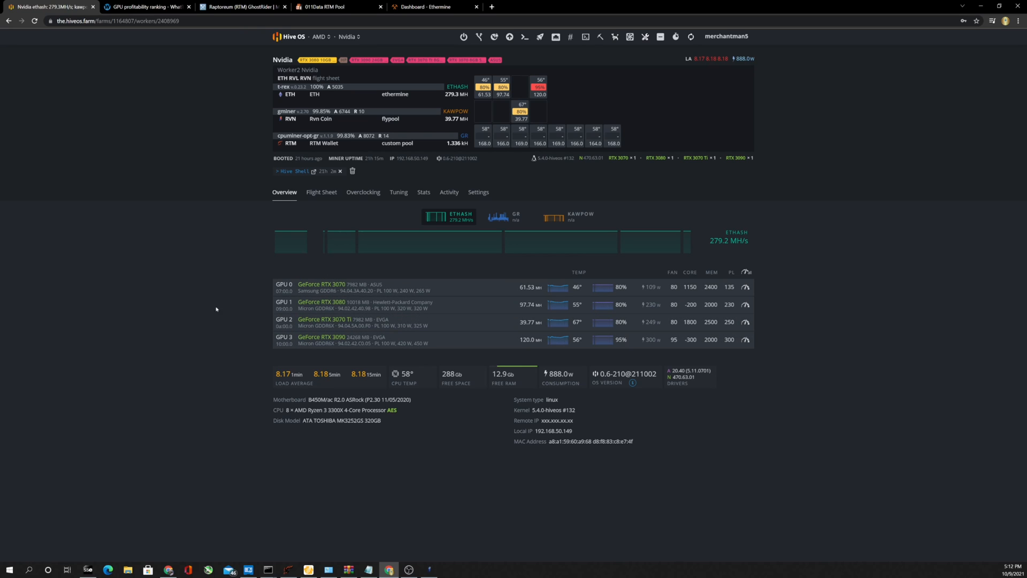
mouse_move(233, 319)
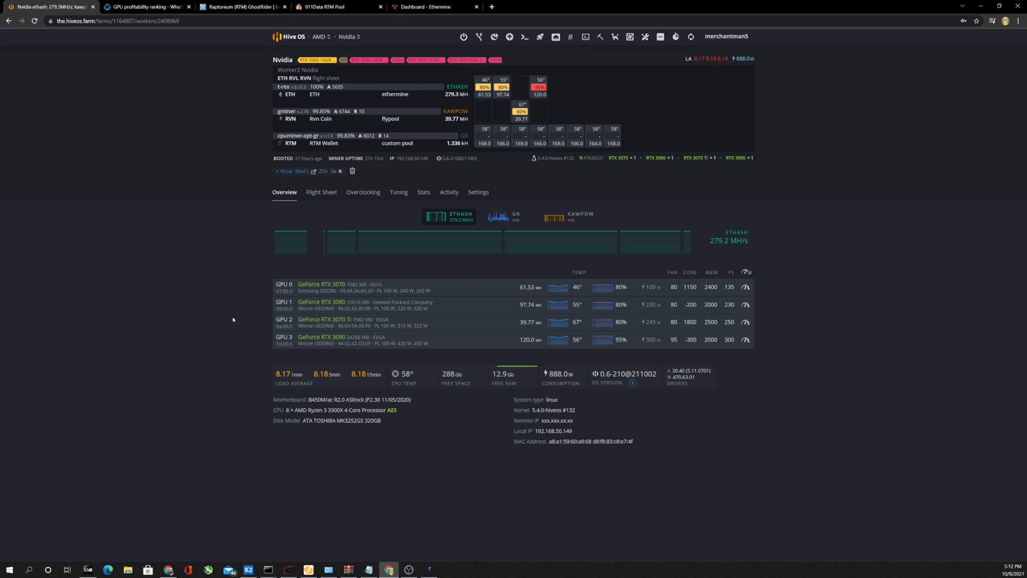
mouse_move(163, 294)
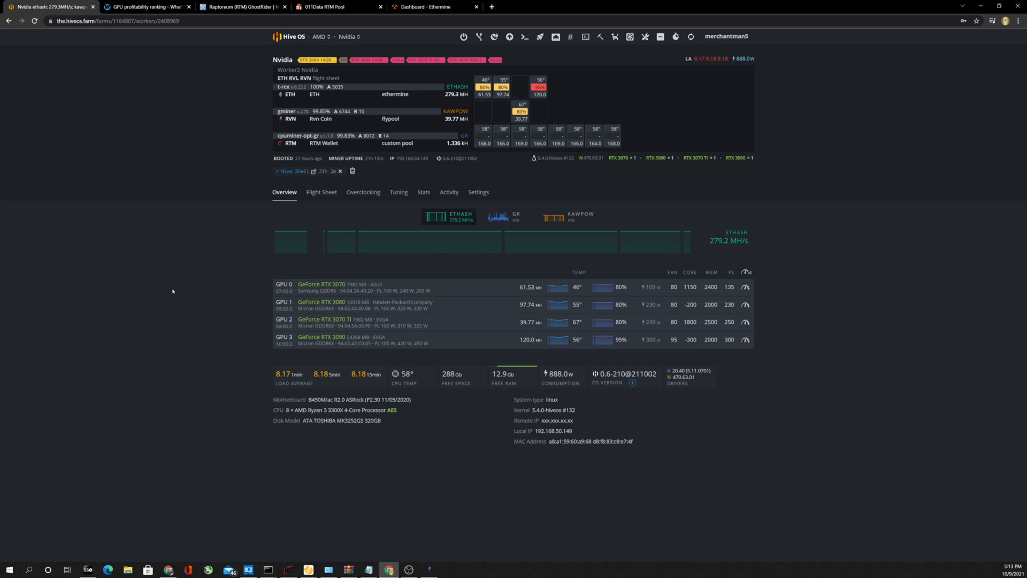
mouse_move(271, 269)
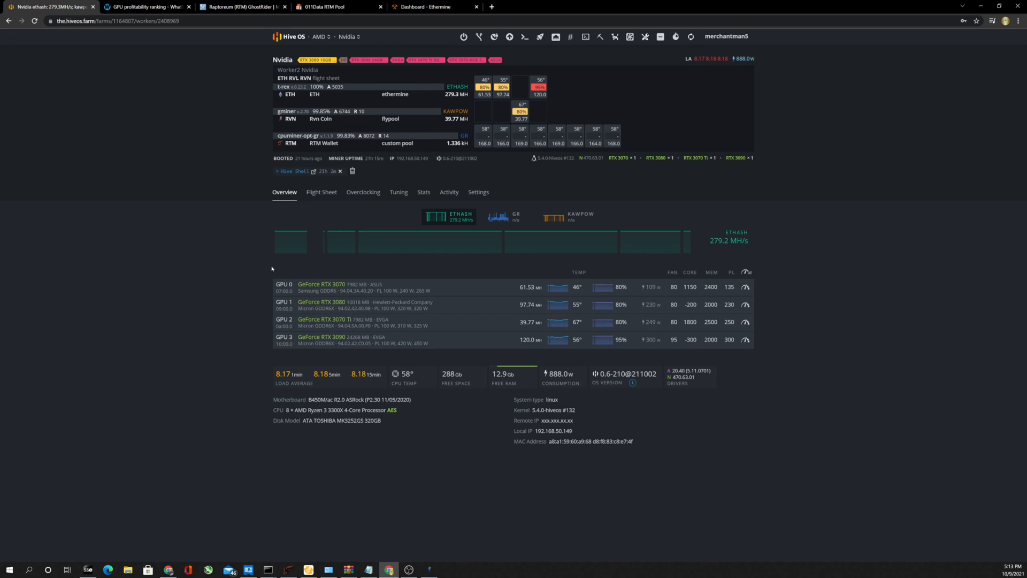
mouse_move(247, 275)
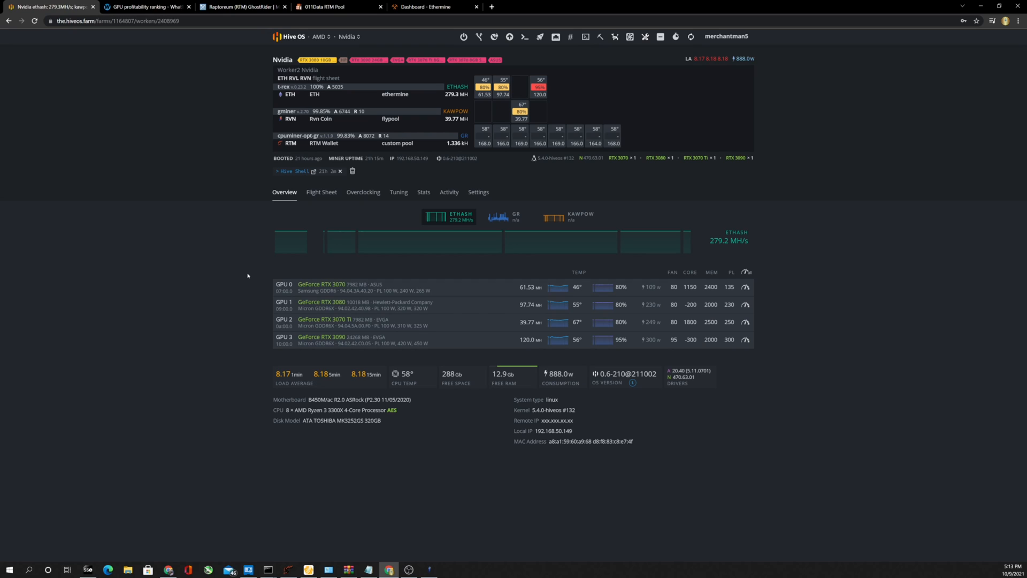
mouse_move(248, 289)
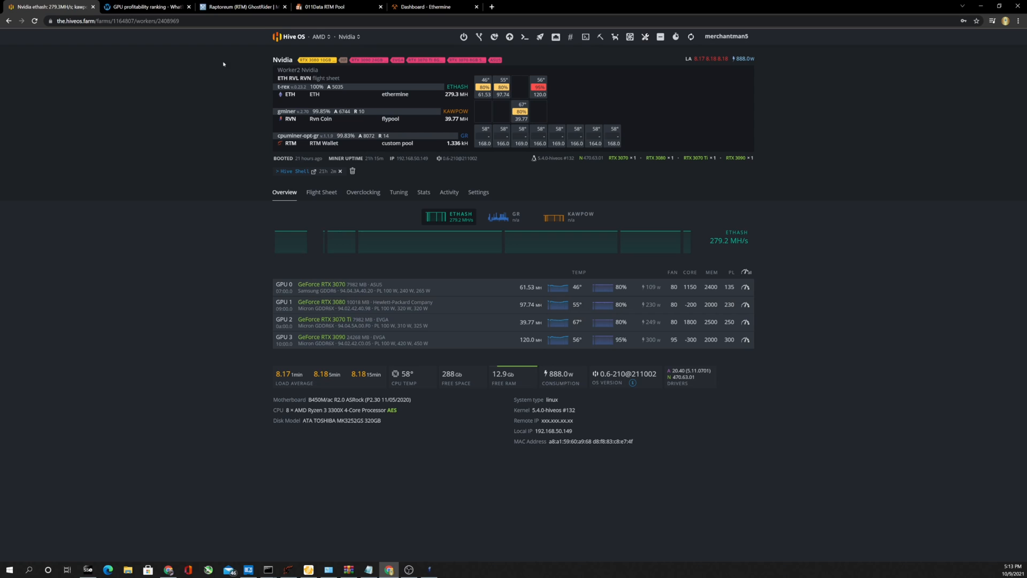
left_click(144, 6)
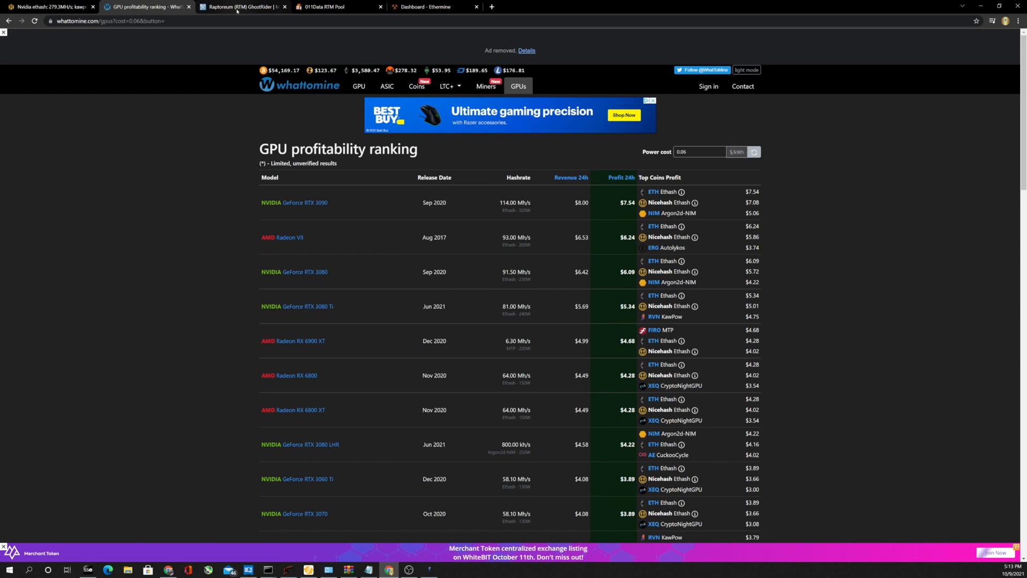
Enter 10 KH/s in Raptoreum's RTM Mining Calculator, estimating 1170.80 RTM per day
left_click(242, 6)
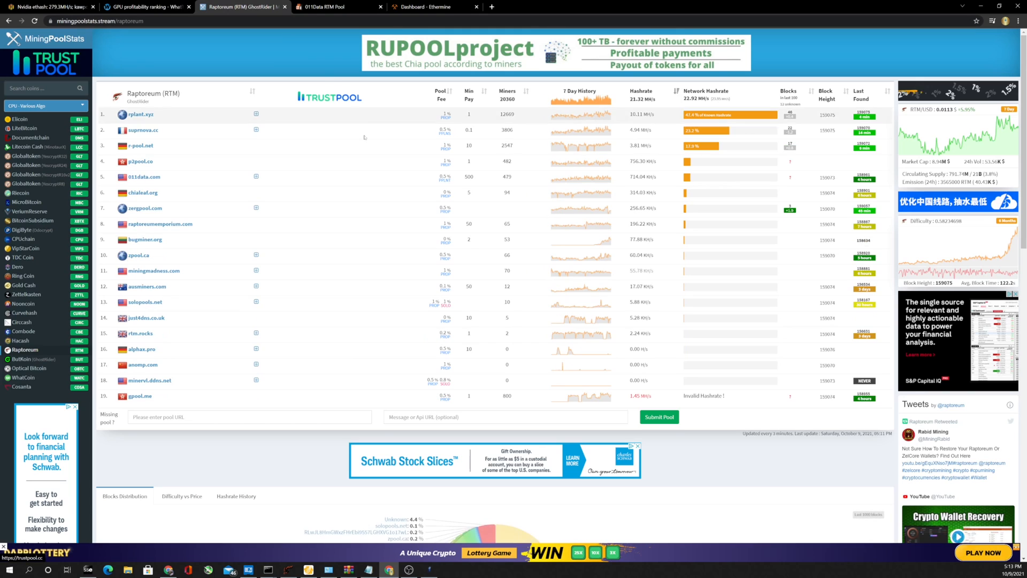
scroll("down", 3)
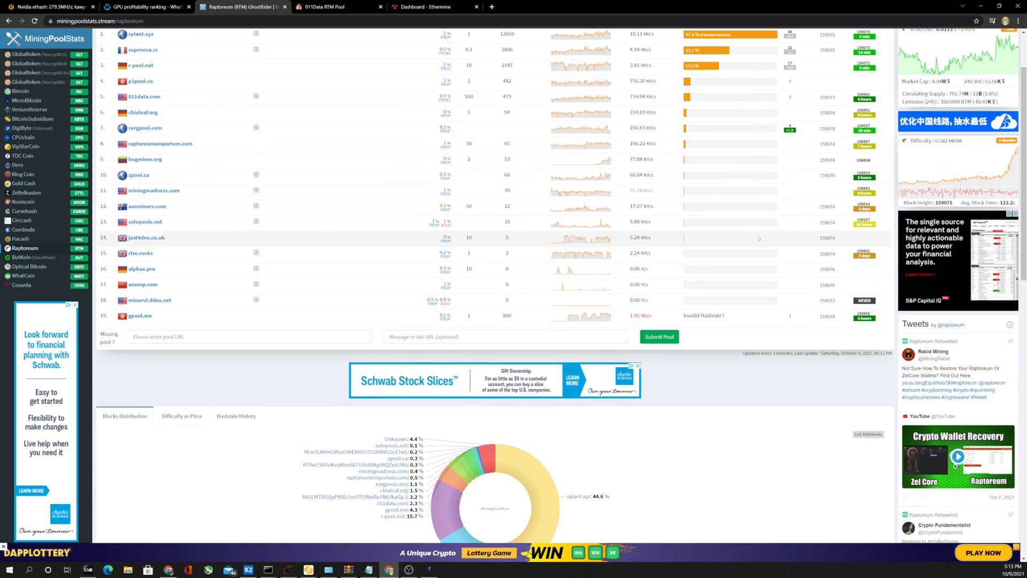
scroll("down", 3)
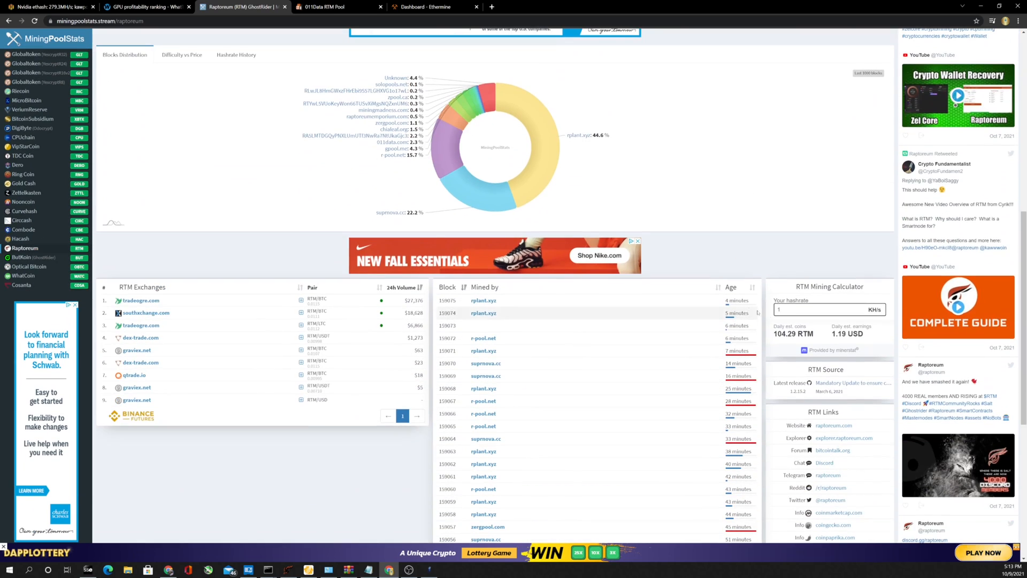
left_click(819, 308)
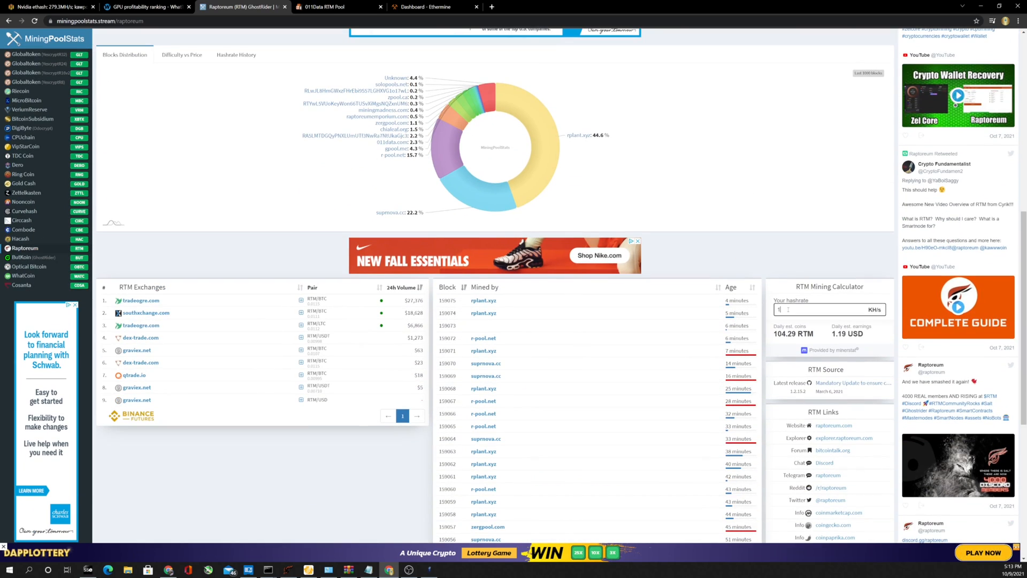
type("10")
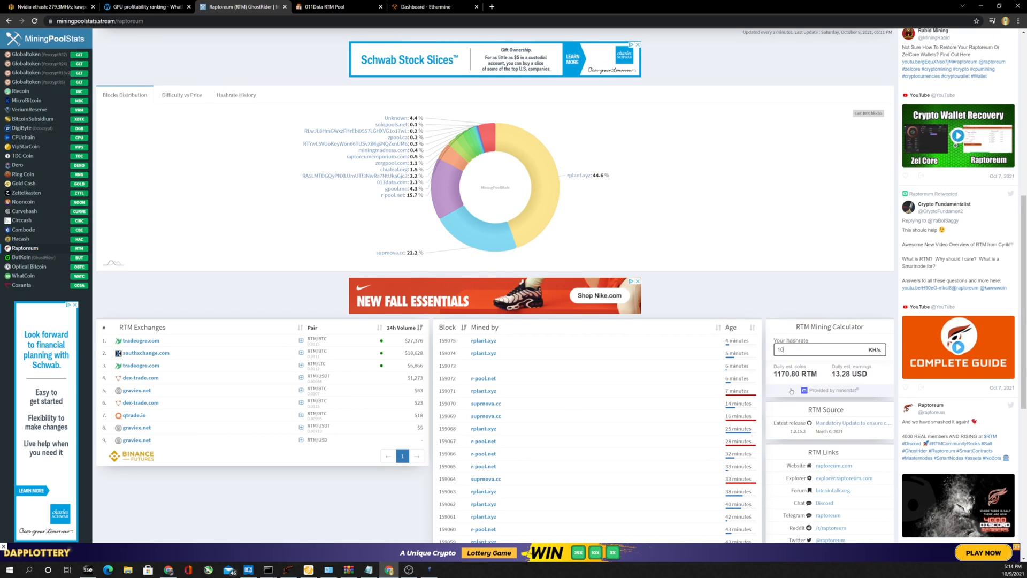
mouse_move(803, 313)
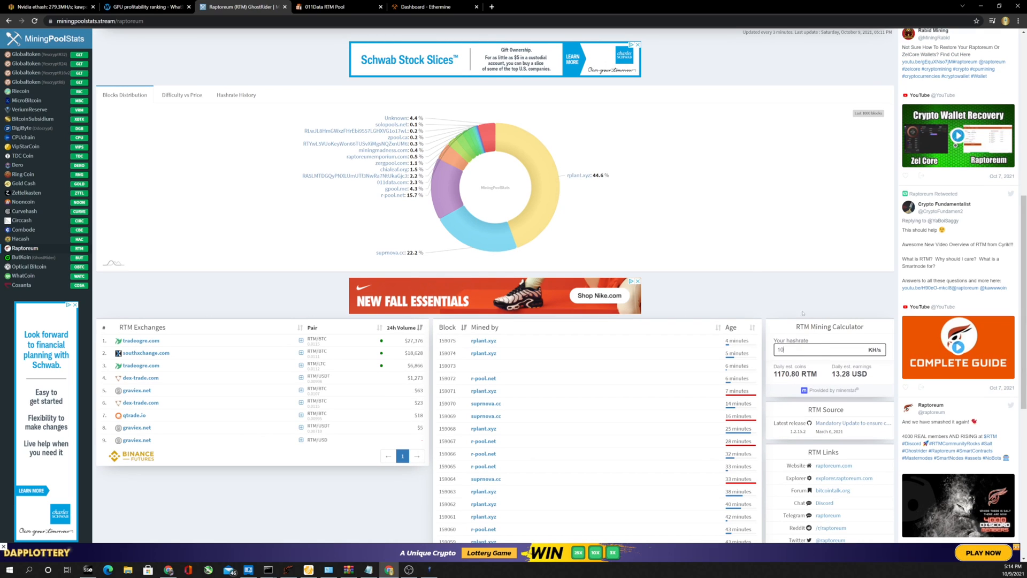
mouse_move(472, 219)
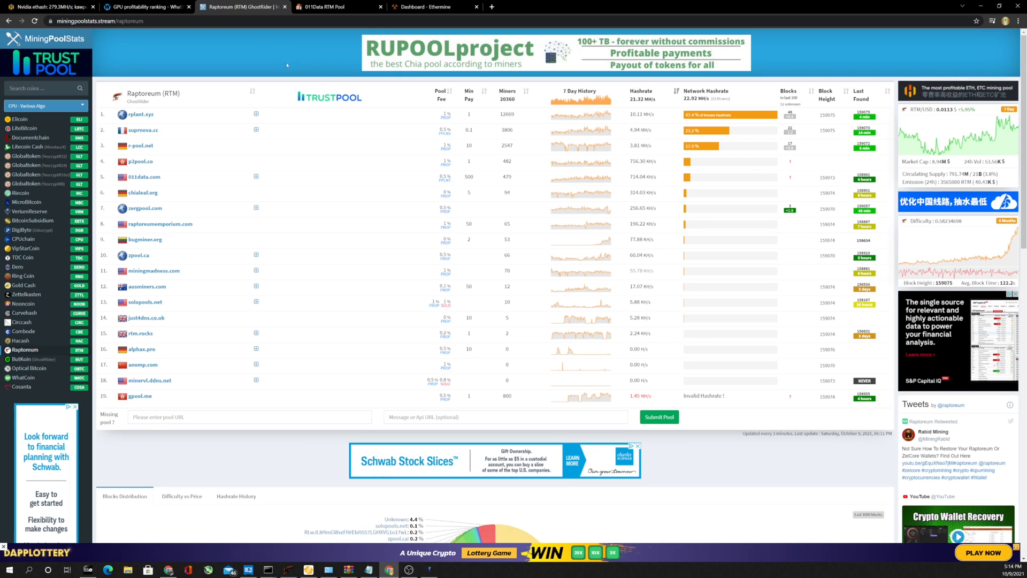
mouse_move(146, 7)
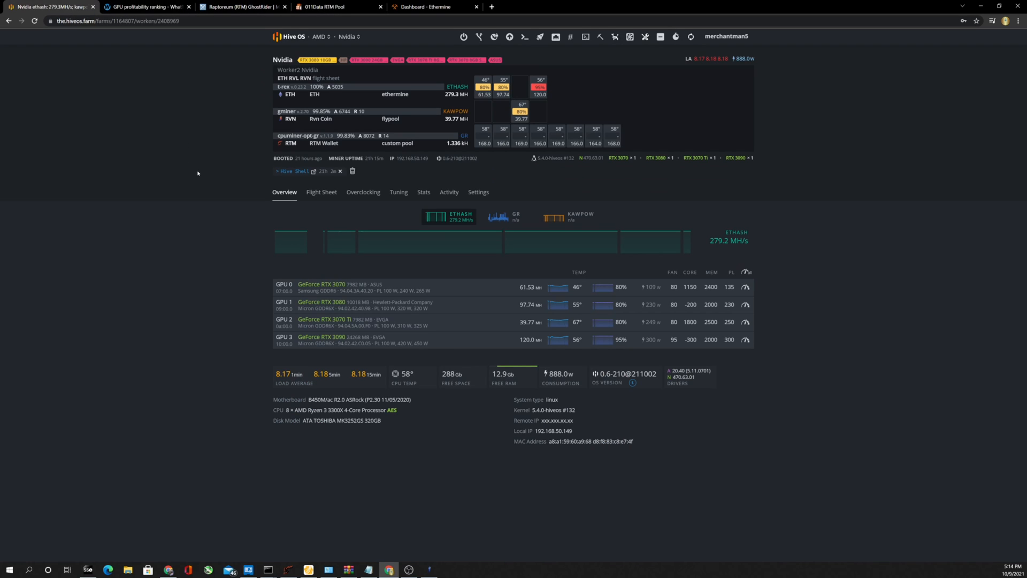
Switch to the 011Data Raptoreum Pool account details tab
left_click(336, 7)
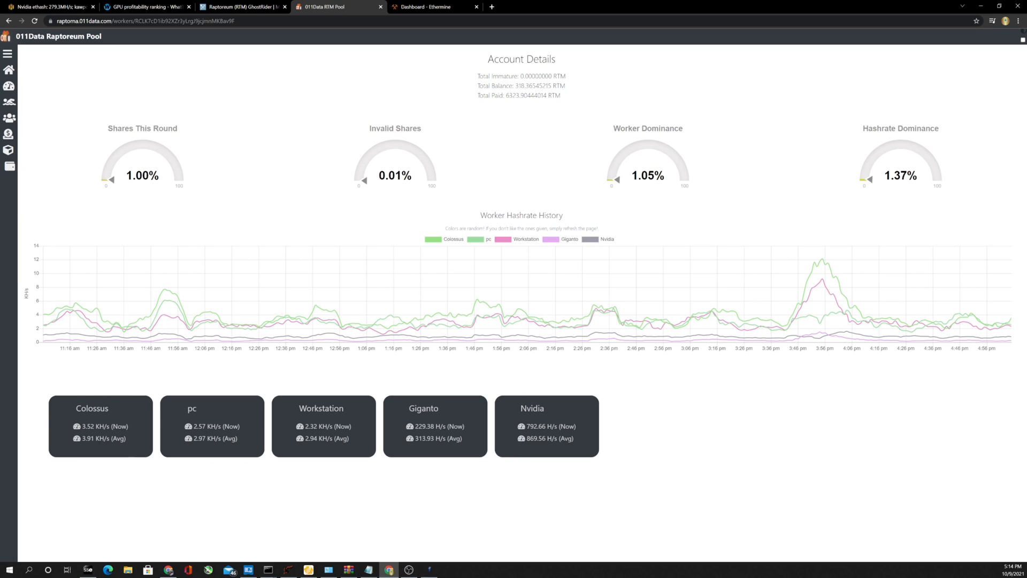
mouse_move(84, 417)
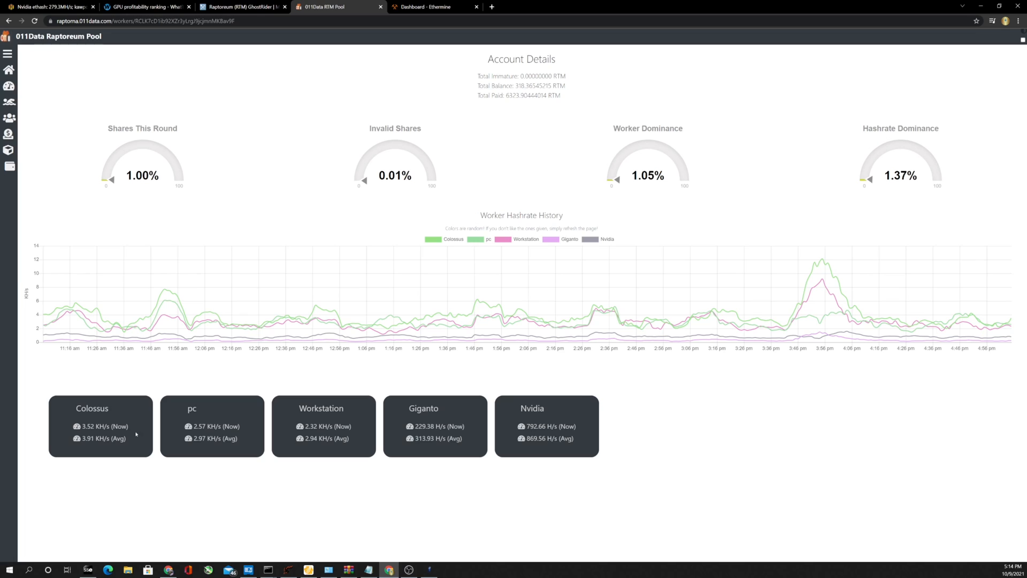
mouse_move(83, 418)
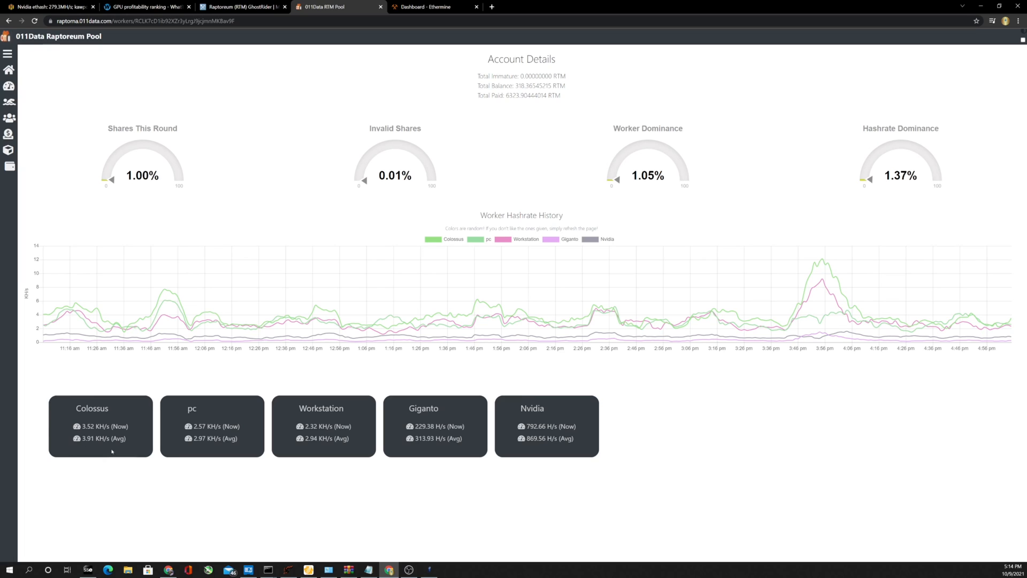
mouse_move(111, 451)
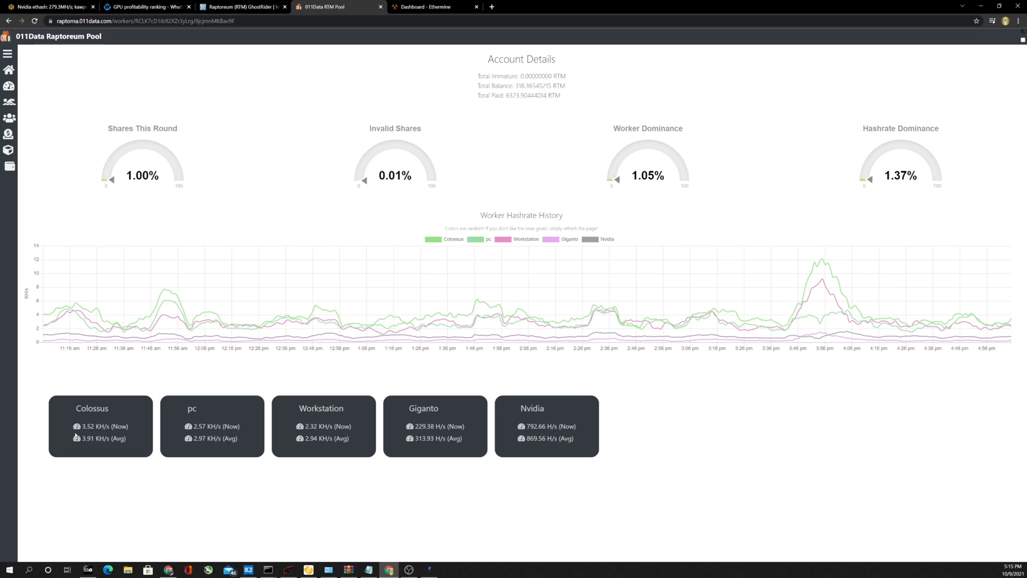
mouse_move(97, 450)
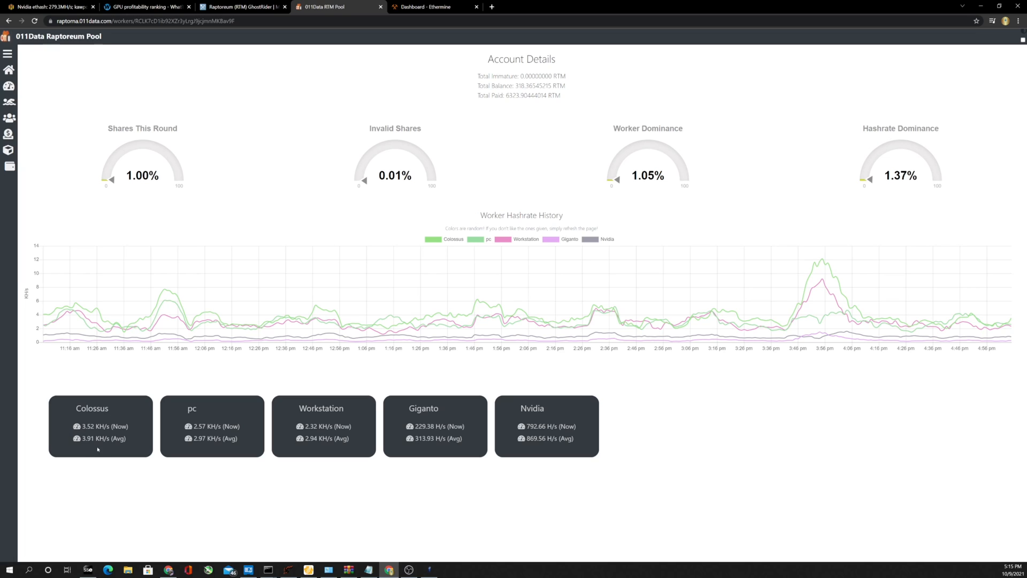
mouse_move(101, 447)
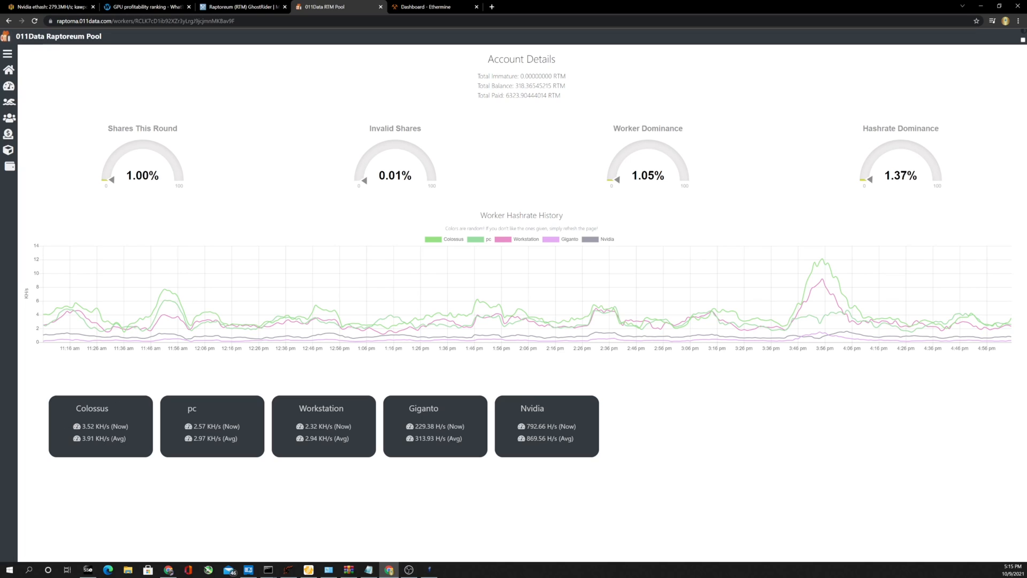
mouse_move(95, 415)
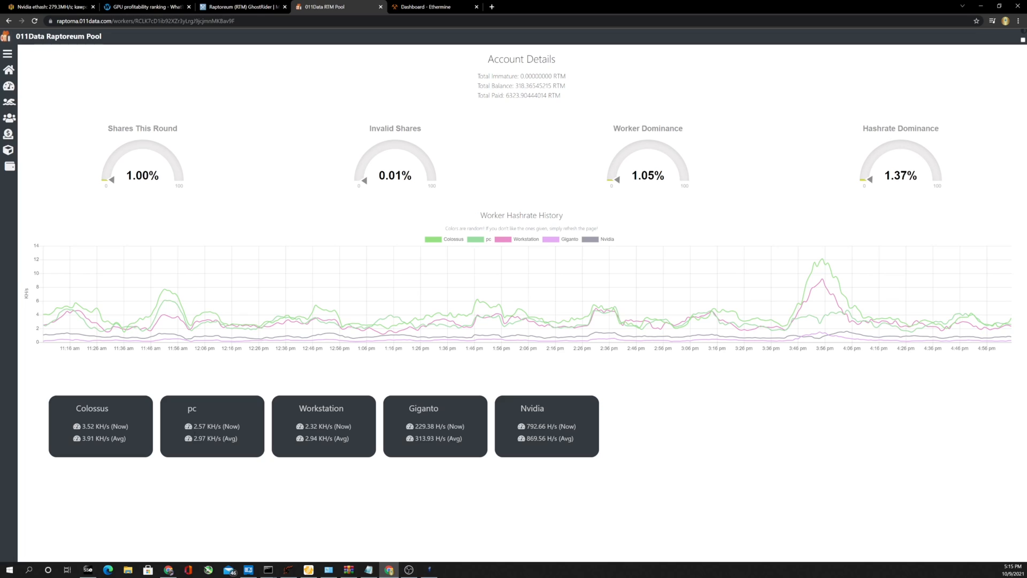
mouse_move(190, 419)
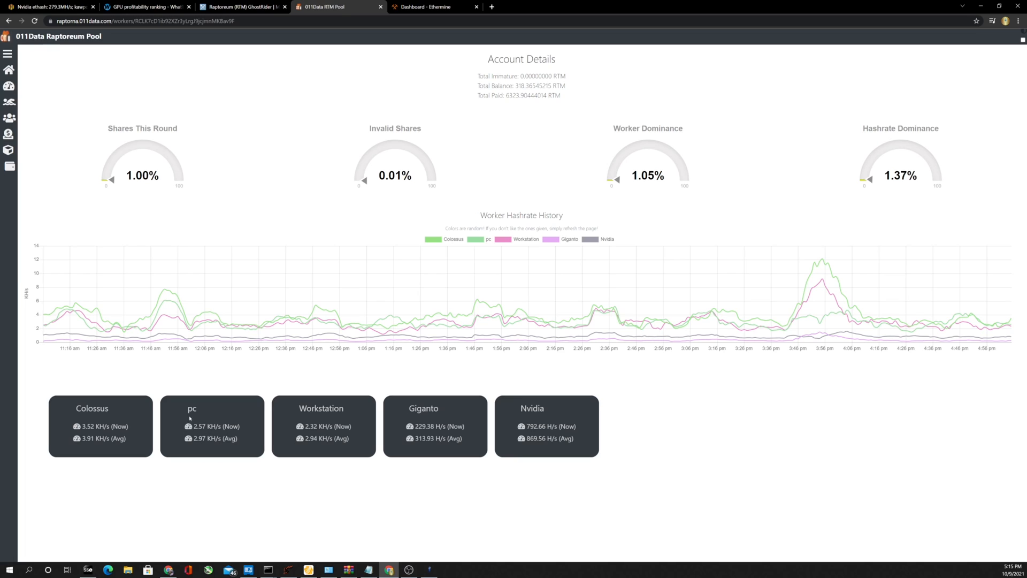
mouse_move(312, 459)
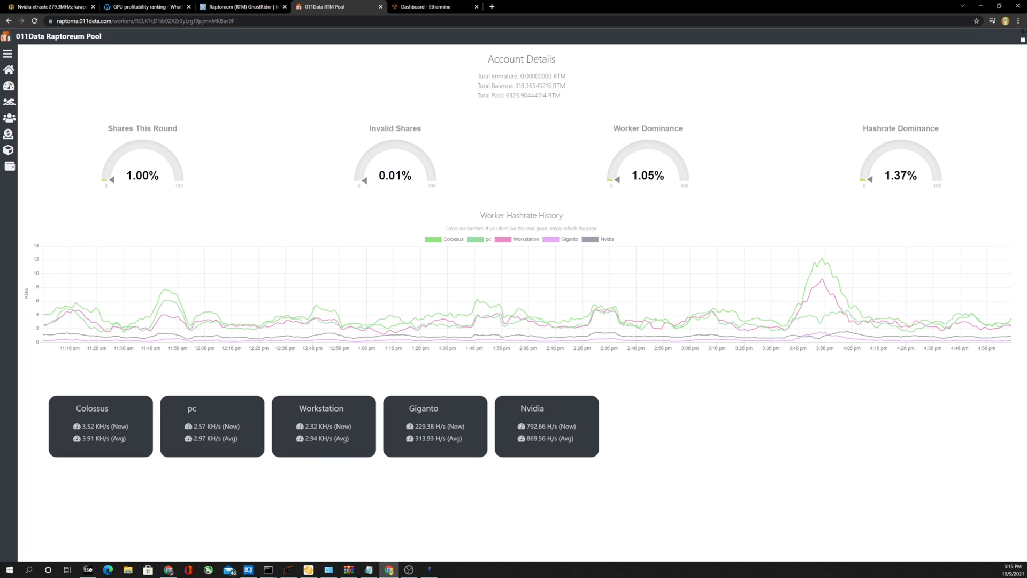
mouse_move(300, 421)
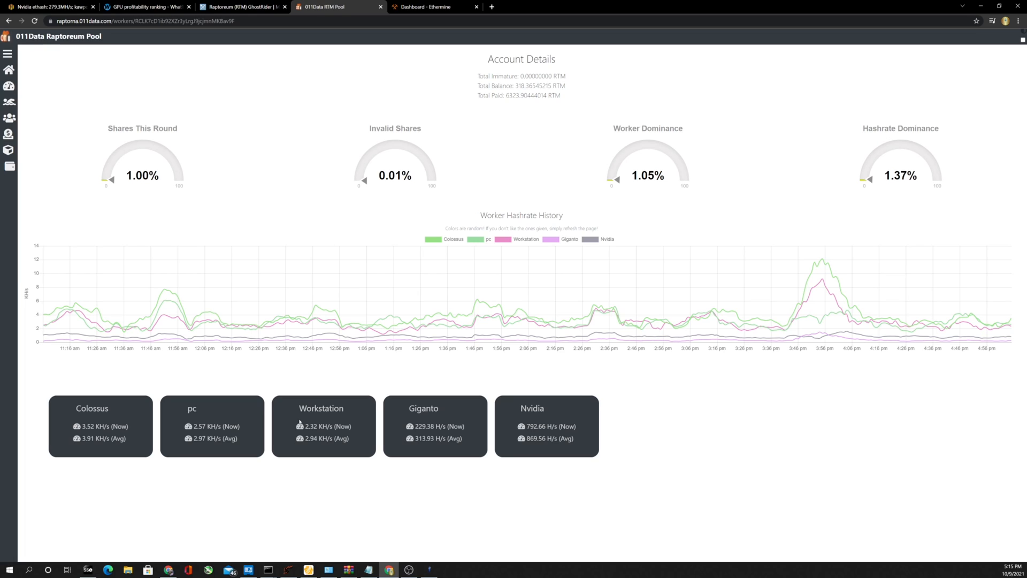
mouse_move(324, 420)
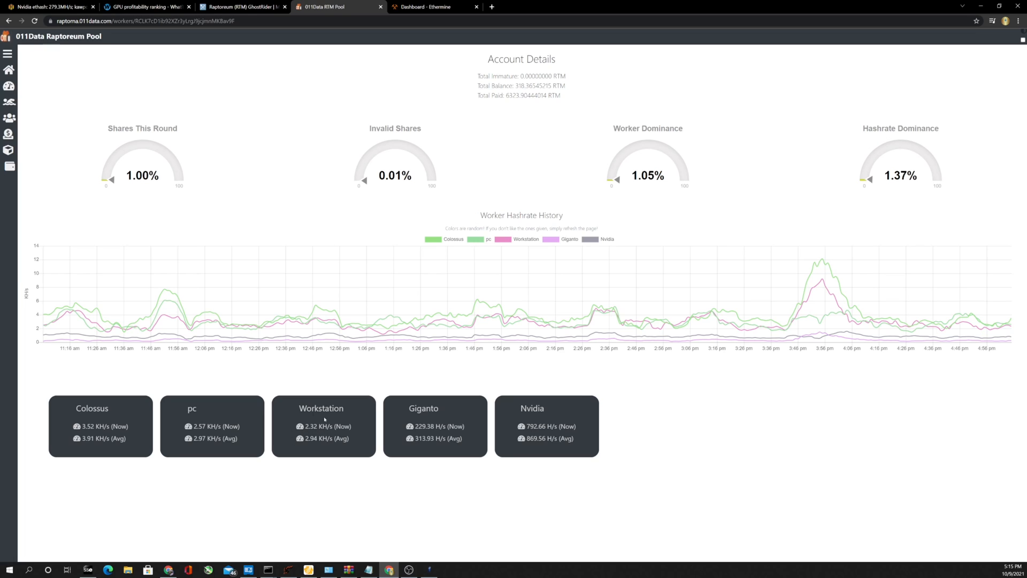
mouse_move(325, 434)
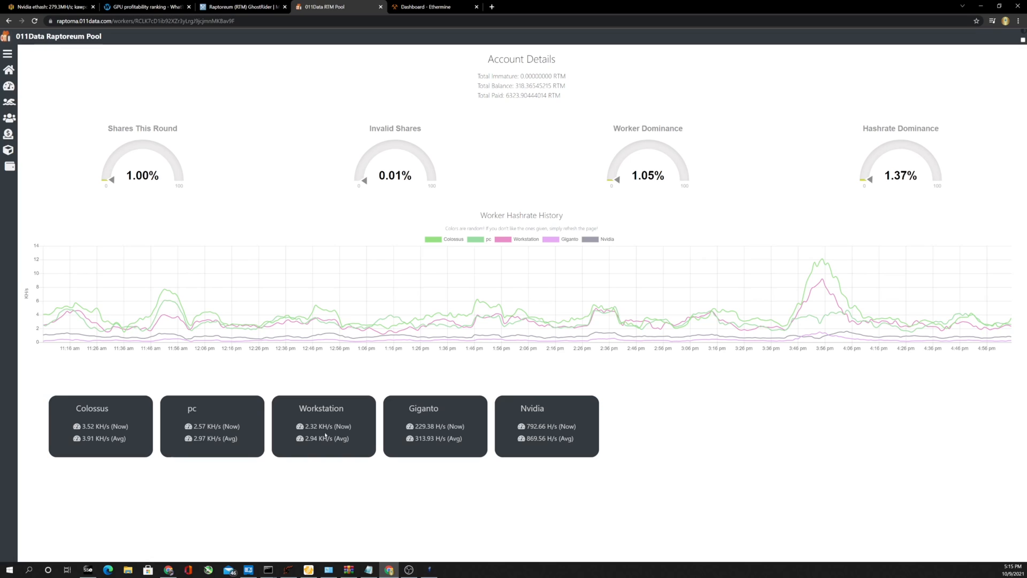
mouse_move(402, 432)
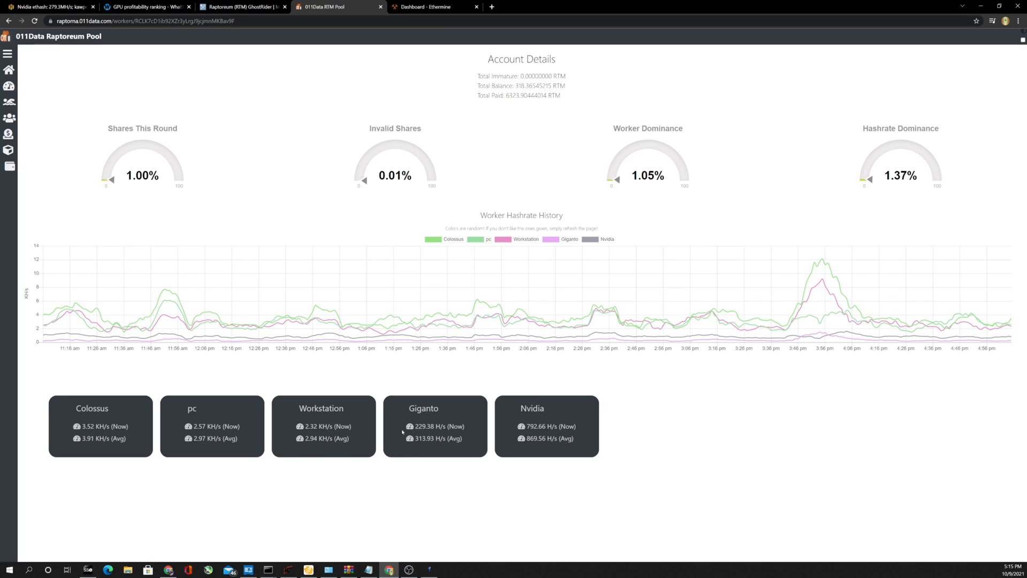
mouse_move(283, 286)
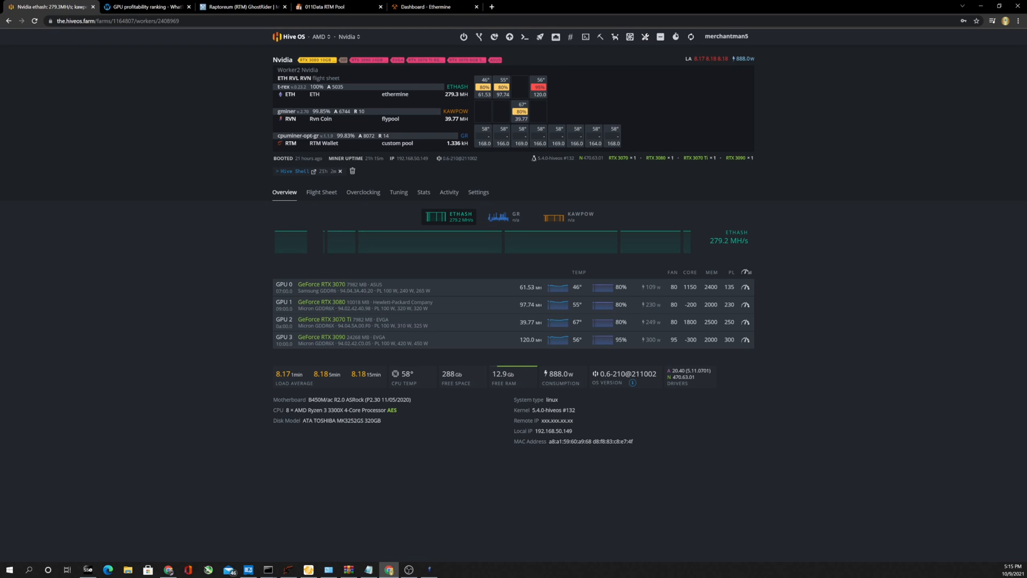
Go from Farms into the AMD farm and open the Giganto worker
left_click(348, 37)
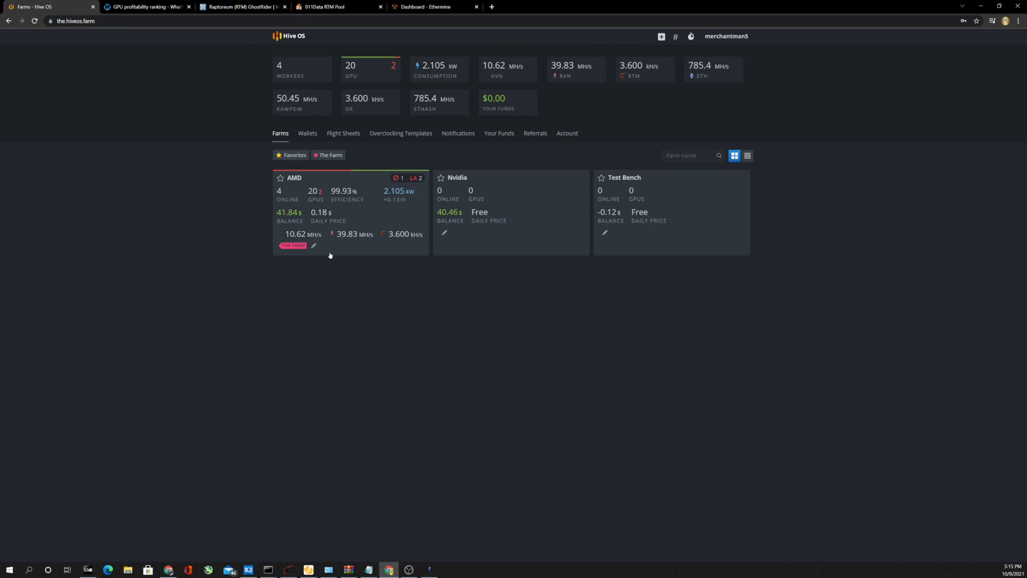
left_click(295, 177)
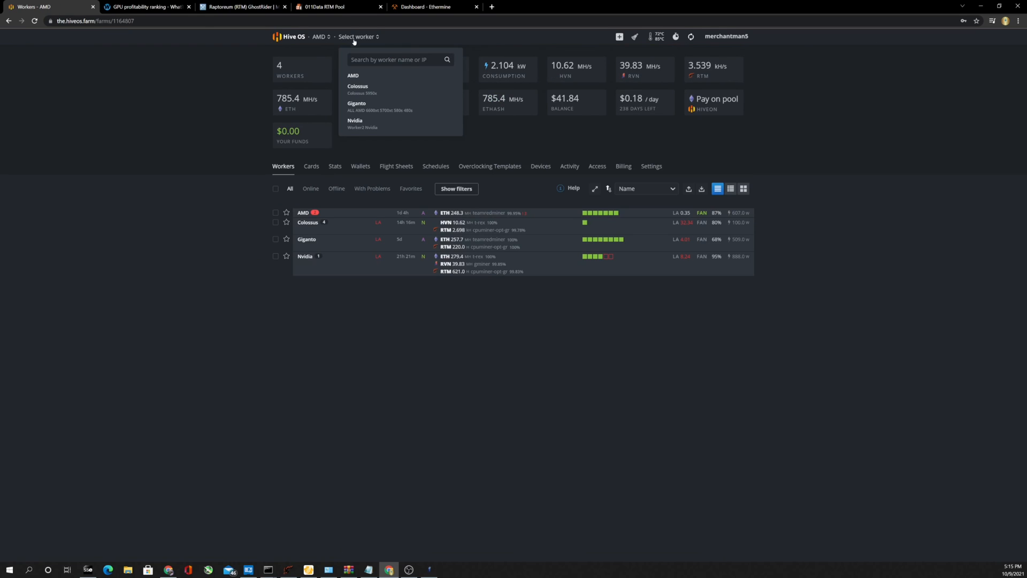
left_click(356, 105)
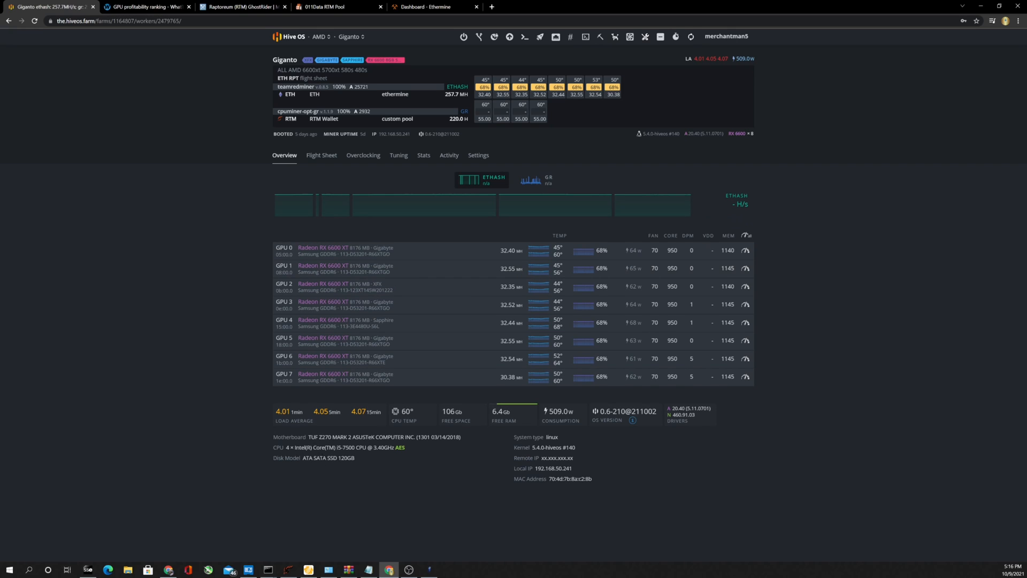
mouse_move(346, 454)
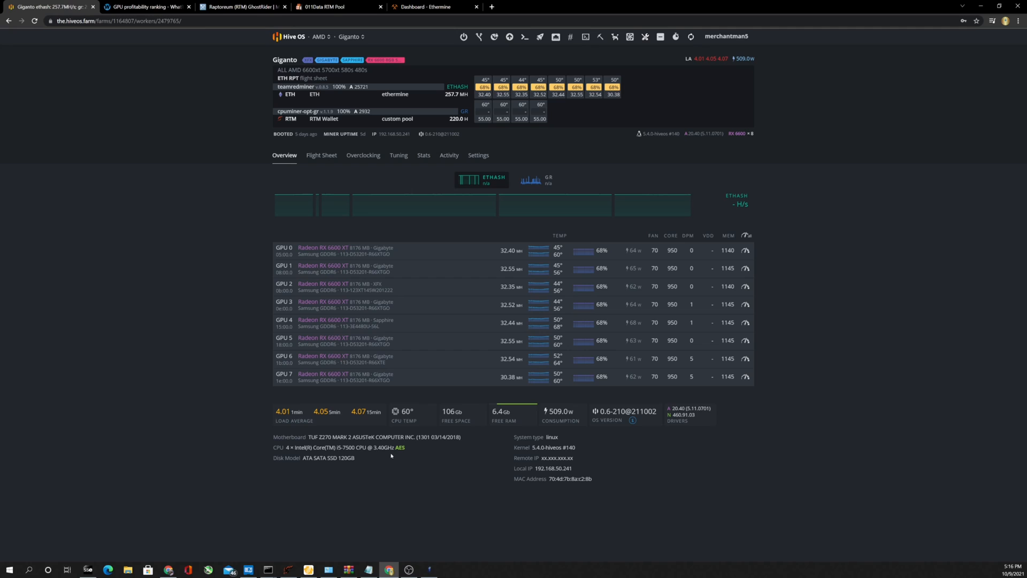
mouse_move(312, 456)
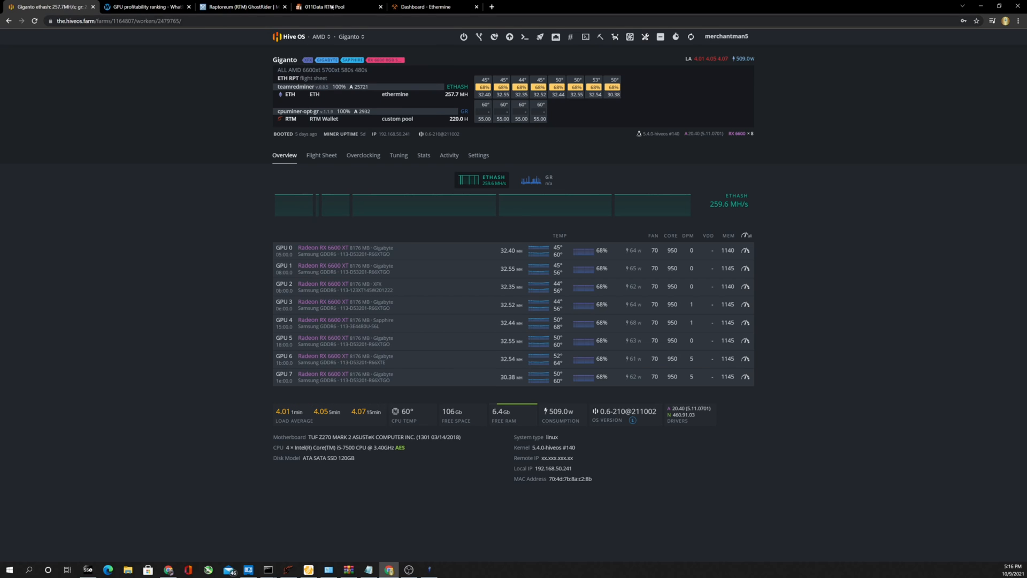
Switch to the 011Data RTM Pool tab, showing Giganto at 229.38 H/s
left_click(336, 6)
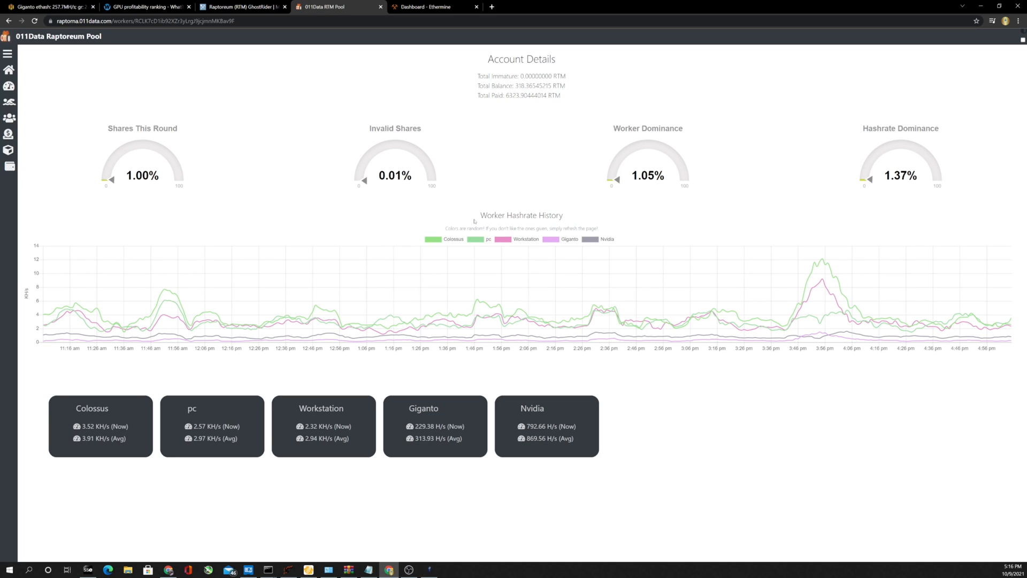
mouse_move(514, 365)
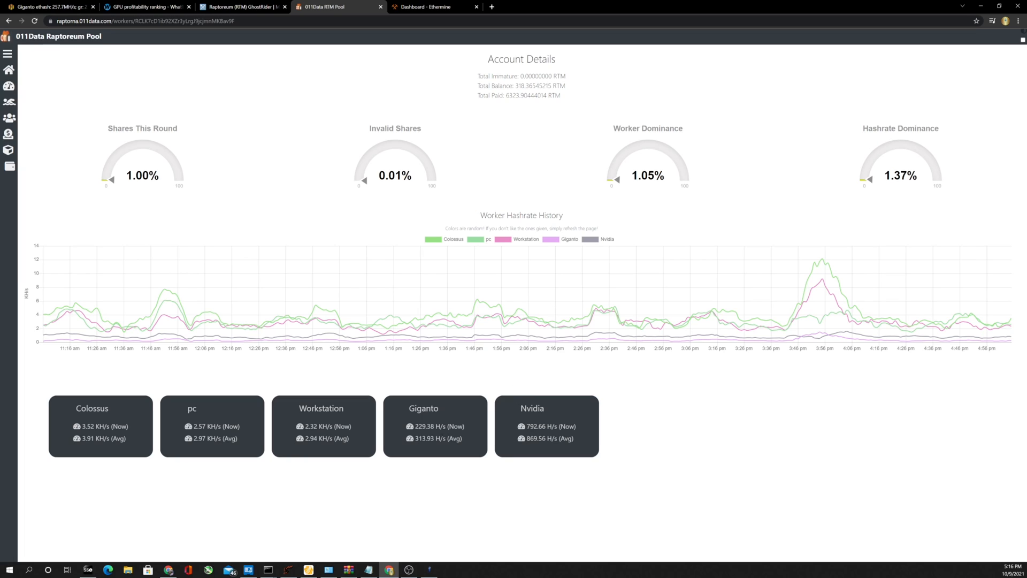
mouse_move(429, 444)
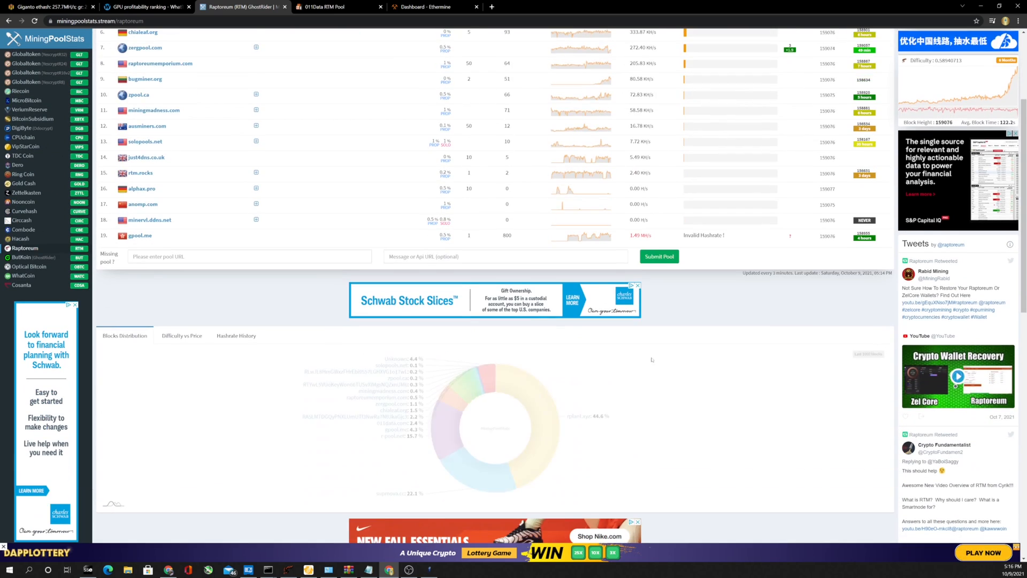
Enter 5 KH/s in the RTM Mining Calculator, estimating 58.54 RTM (about $0.66) daily
scroll("down", 3)
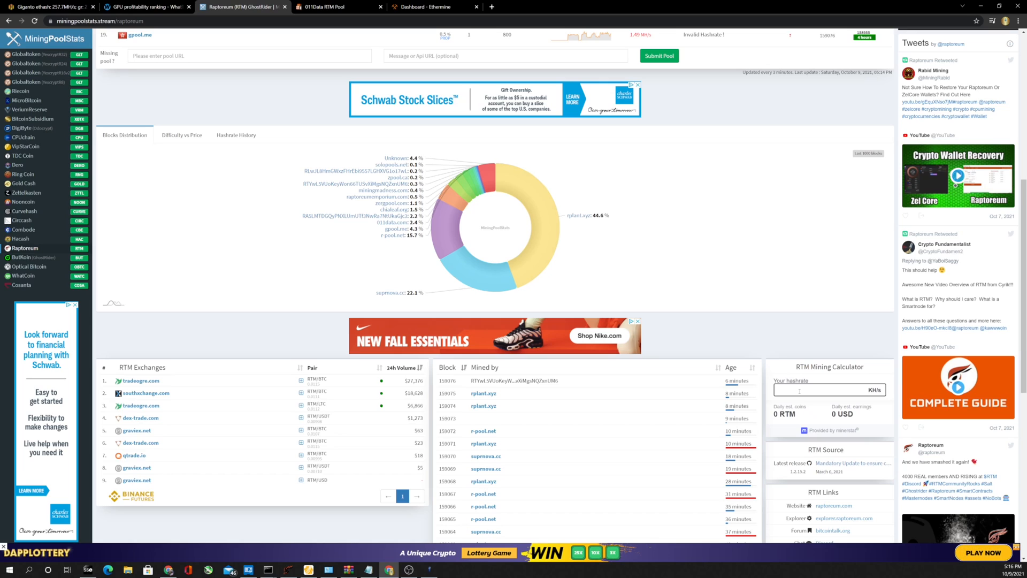
type("5")
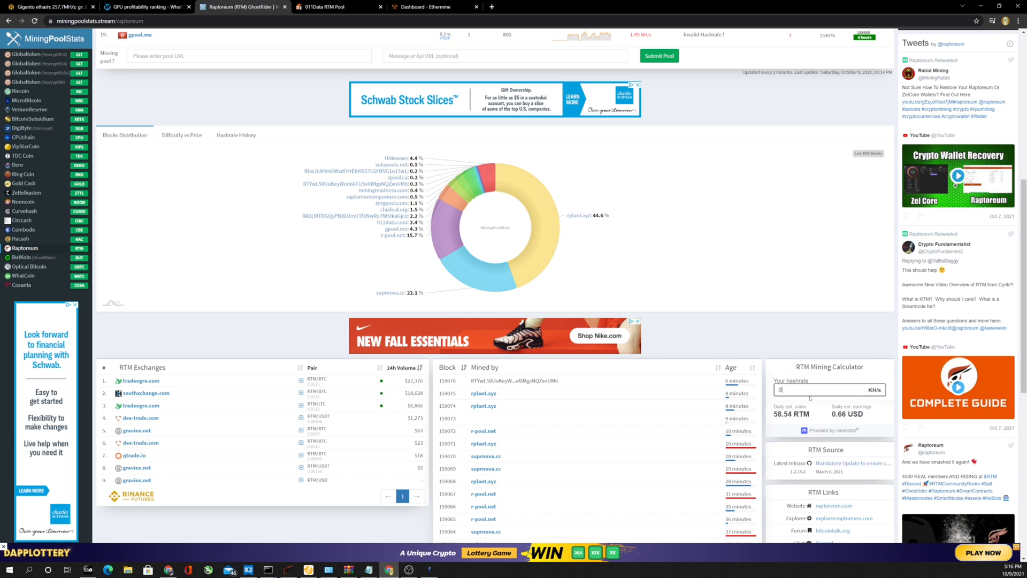
scroll("up", 3)
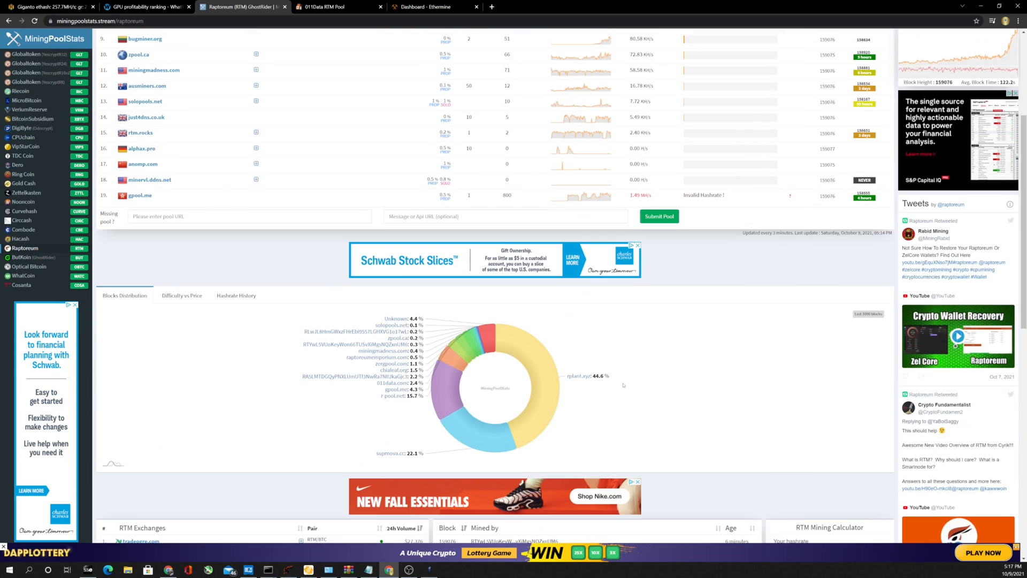
scroll("down", 3)
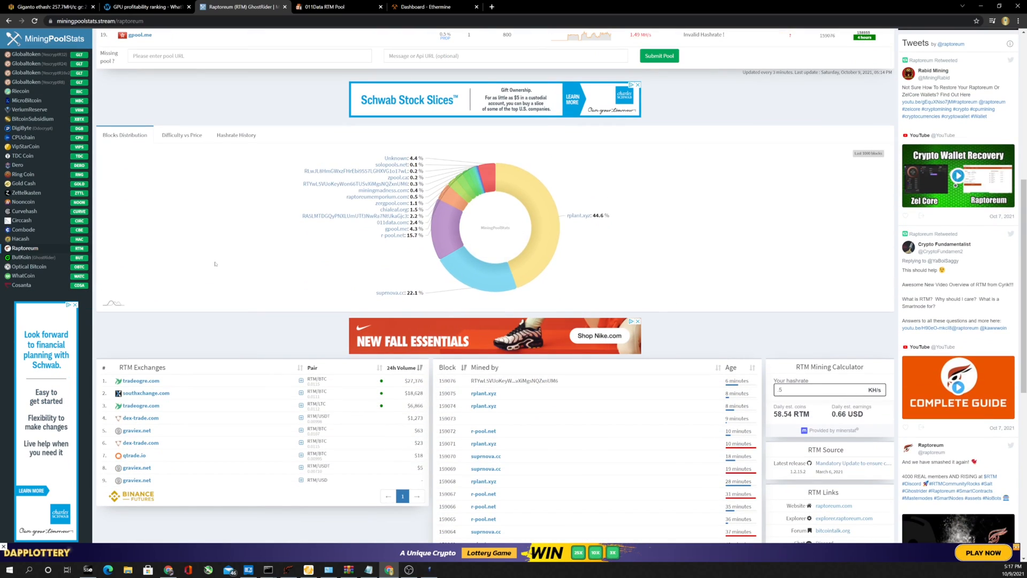
scroll("up", 3)
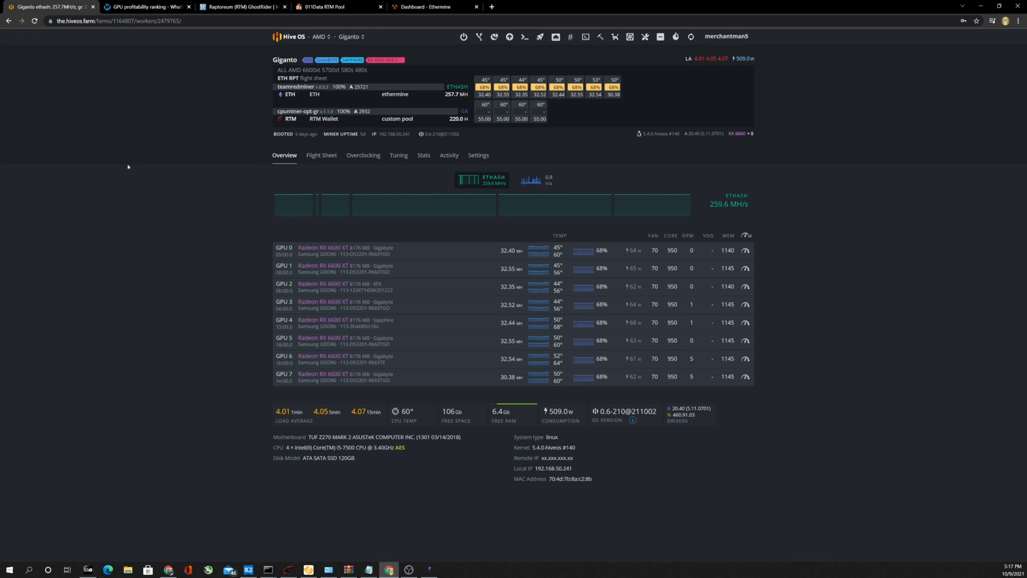
mouse_move(161, 190)
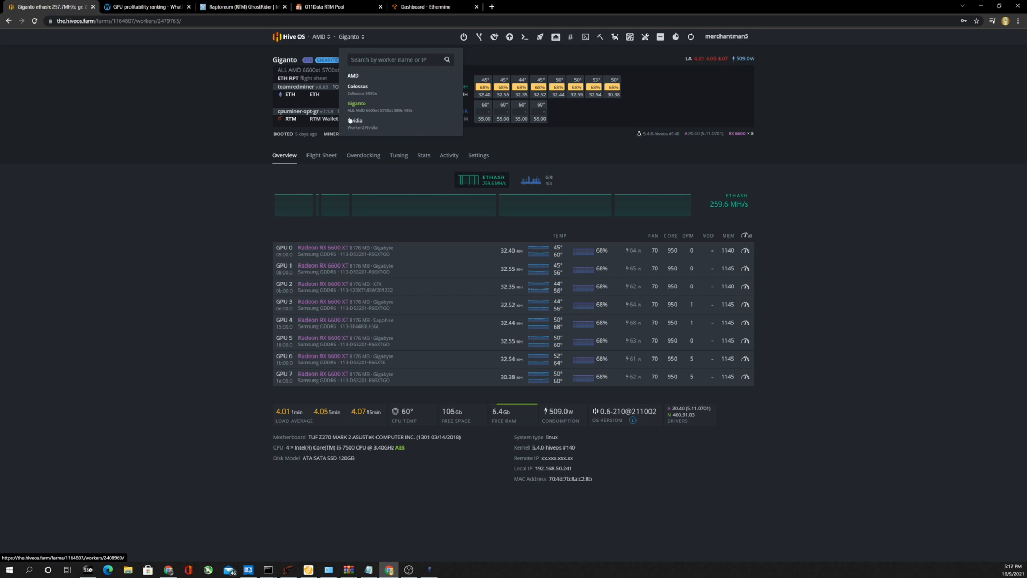
Switch to the Nvidia worker to view its four RTX GPUs and cpuminer-opt-gr RTM hashrate
left_click(356, 121)
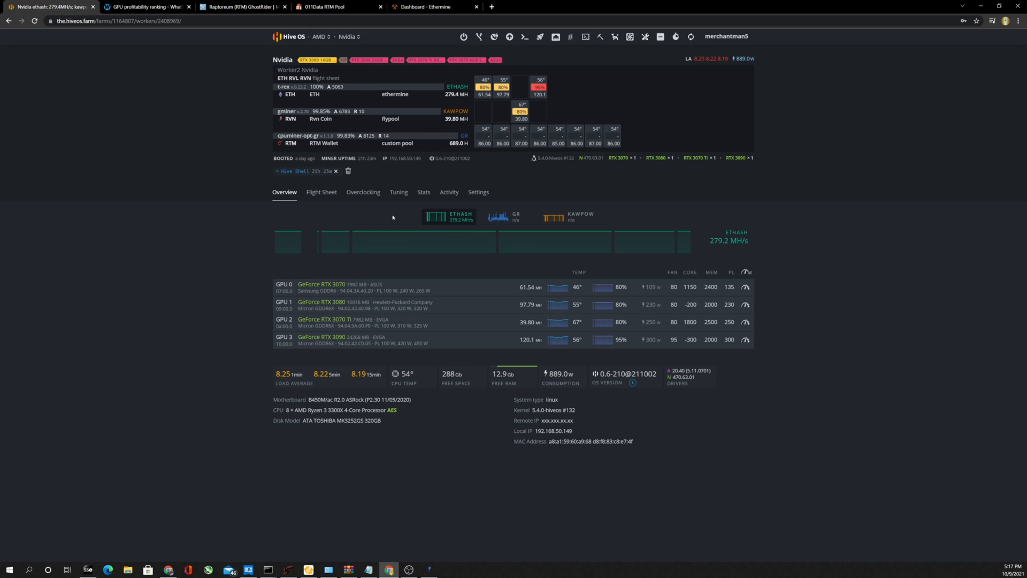
mouse_move(353, 213)
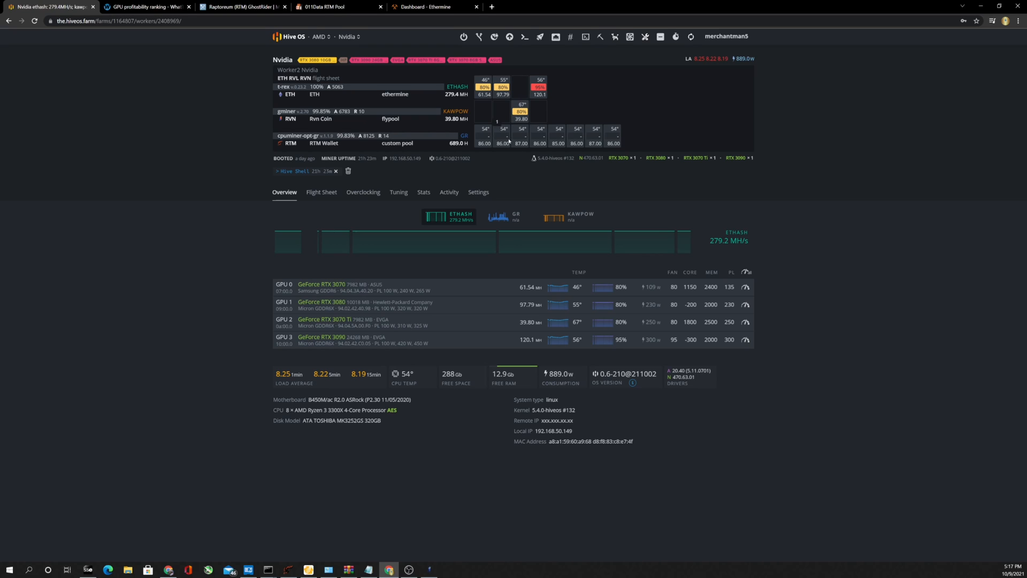
mouse_move(509, 175)
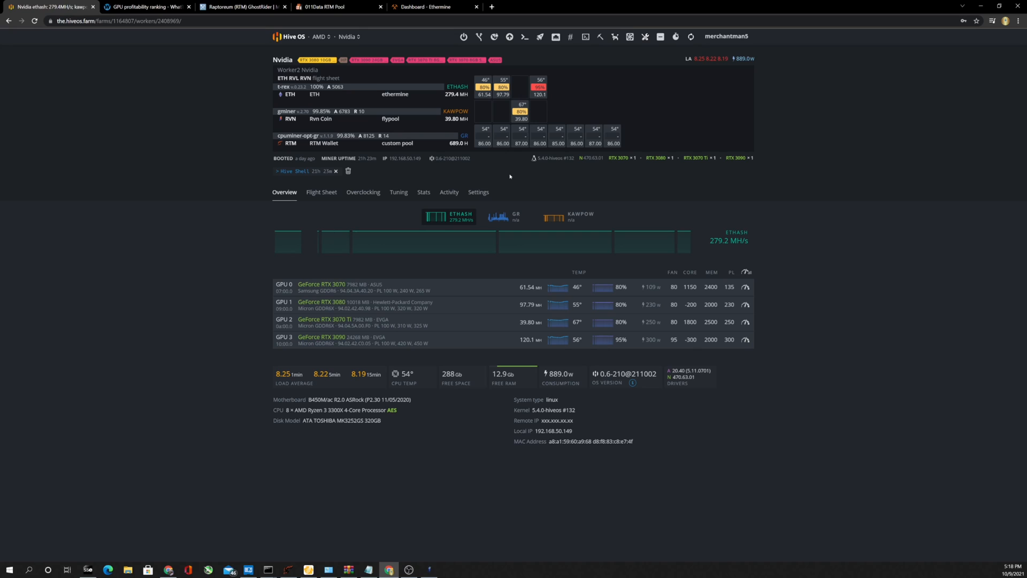
mouse_move(501, 177)
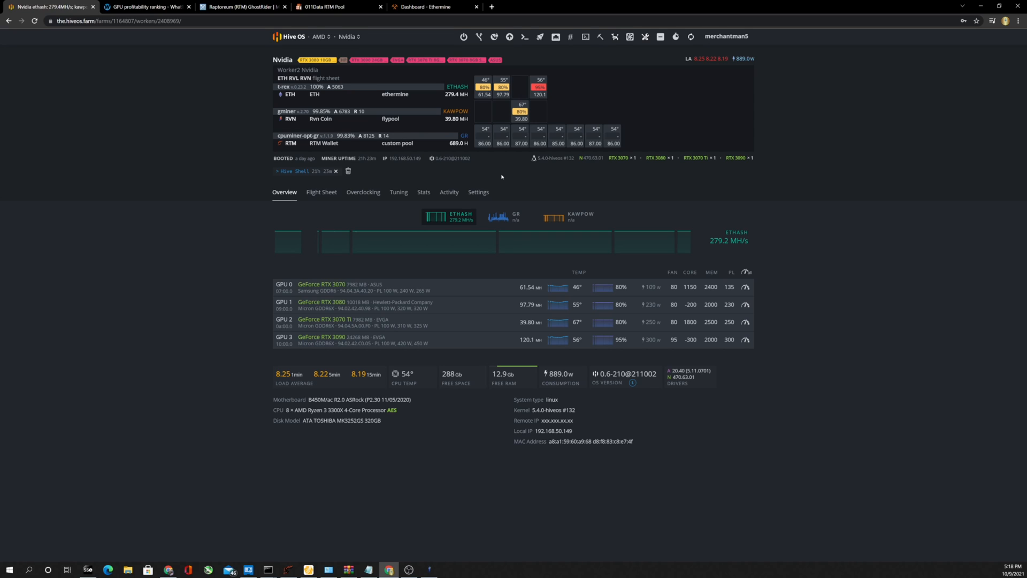